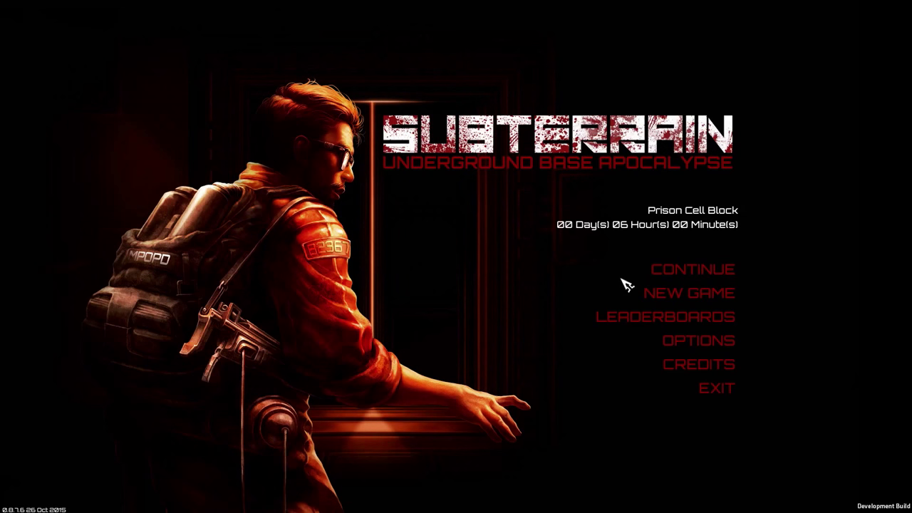
{"action": "mouse_move", "coordinate": [670, 299]}
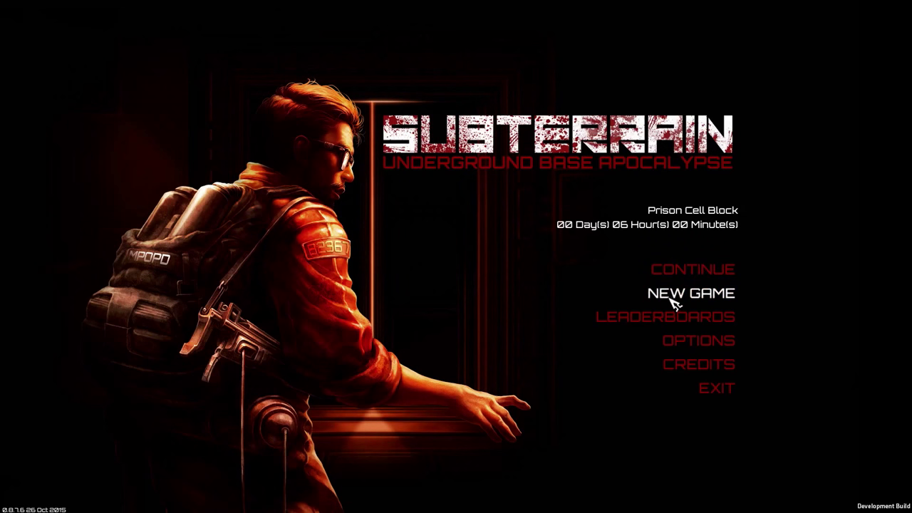
Step: Start a new game from the main menu, leaving difficulty on Normal
{"action": "left_click", "coordinate": [689, 294]}
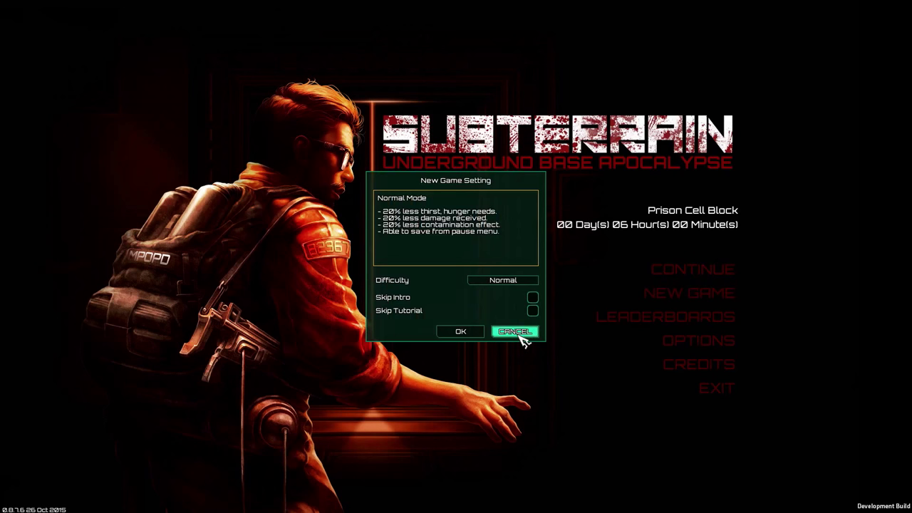
{"action": "mouse_move", "coordinate": [511, 321]}
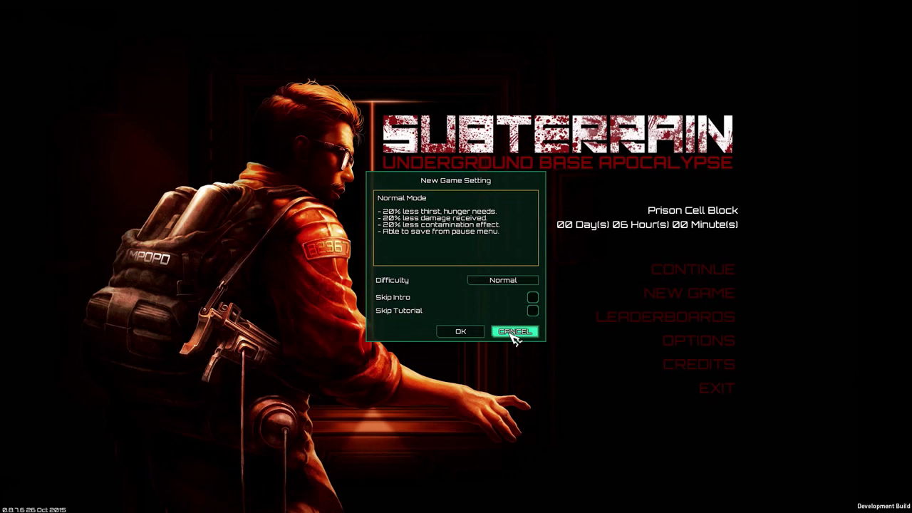
{"action": "mouse_move", "coordinate": [460, 330]}
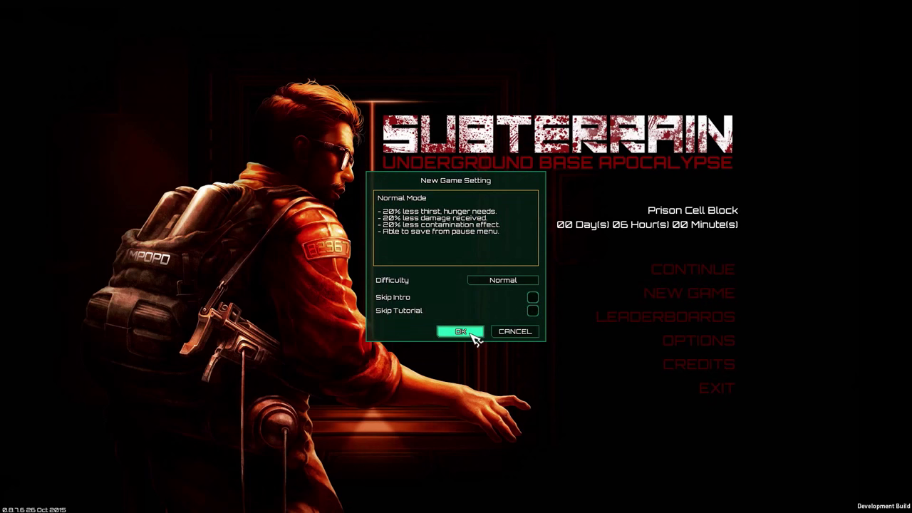
Step: Confirm the new Normal game settings and let the intro cutscene play
{"action": "left_click", "coordinate": [459, 330]}
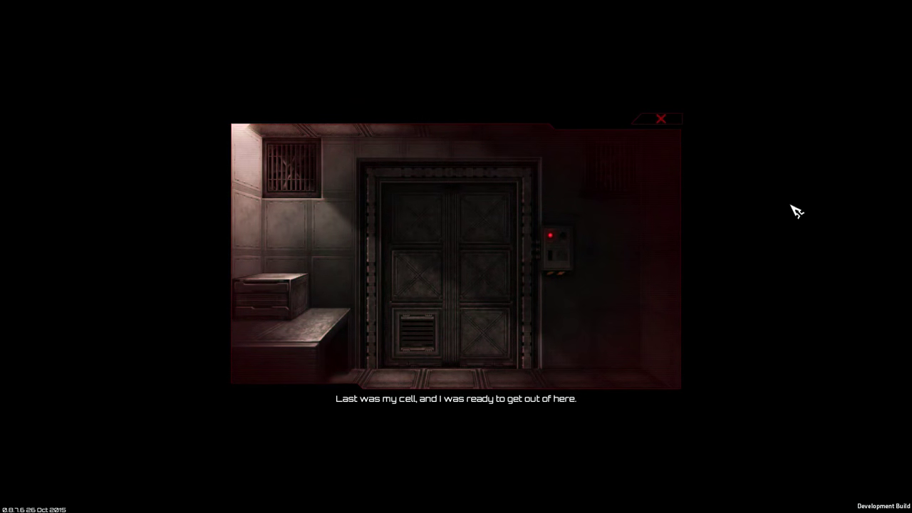
{"action": "left_click", "coordinate": [556, 249]}
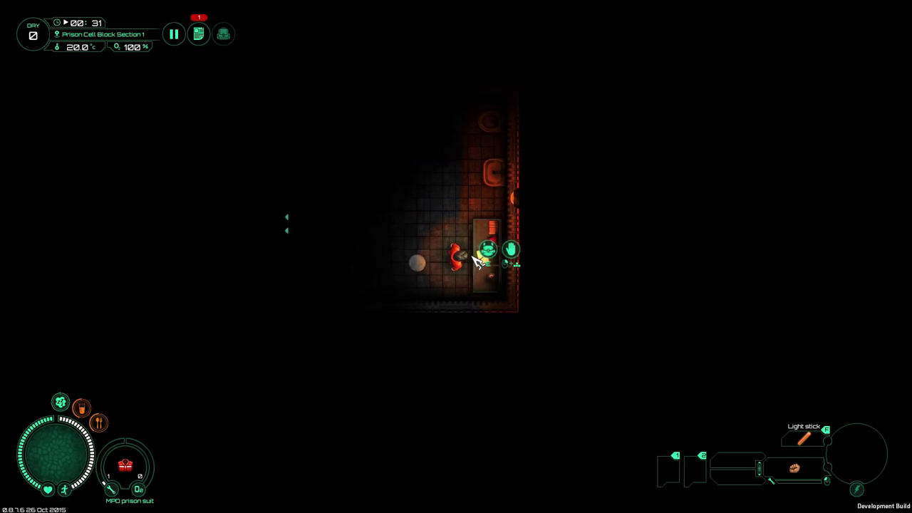
Step: Search the cell drawer and take the chocolate bar from it
{"action": "left_click", "coordinate": [488, 249]}
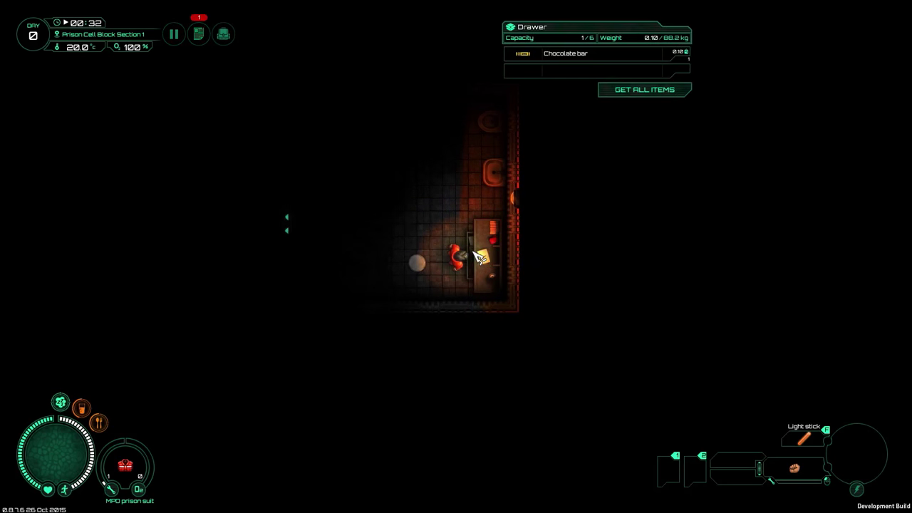
{"action": "left_click", "coordinate": [645, 89]}
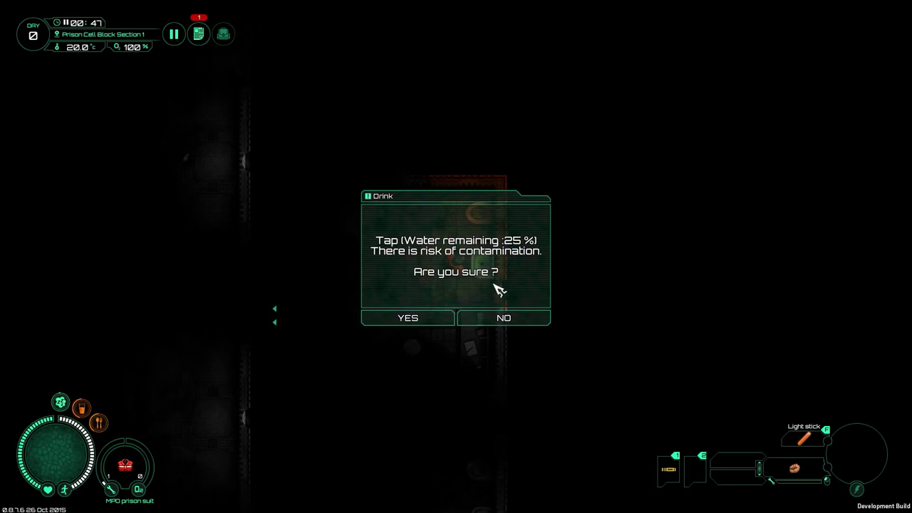
{"action": "mouse_move", "coordinate": [484, 276]}
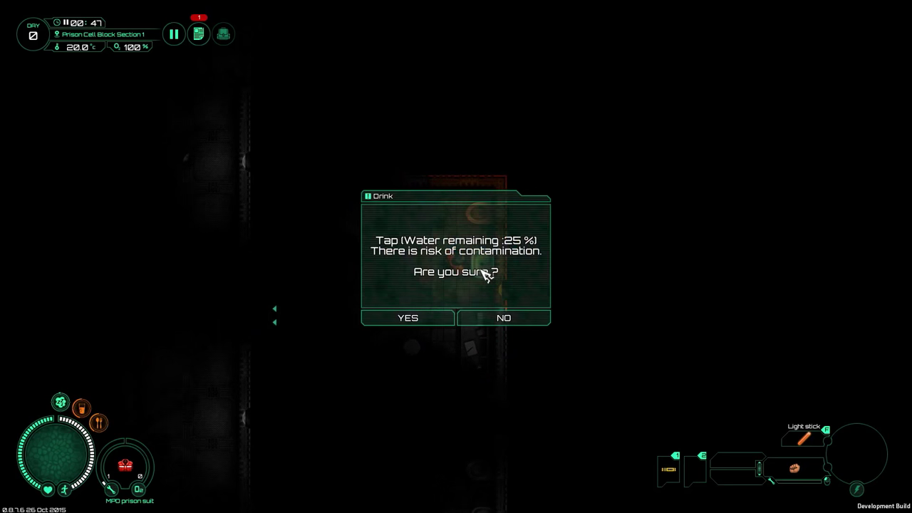
{"action": "mouse_move", "coordinate": [477, 278]}
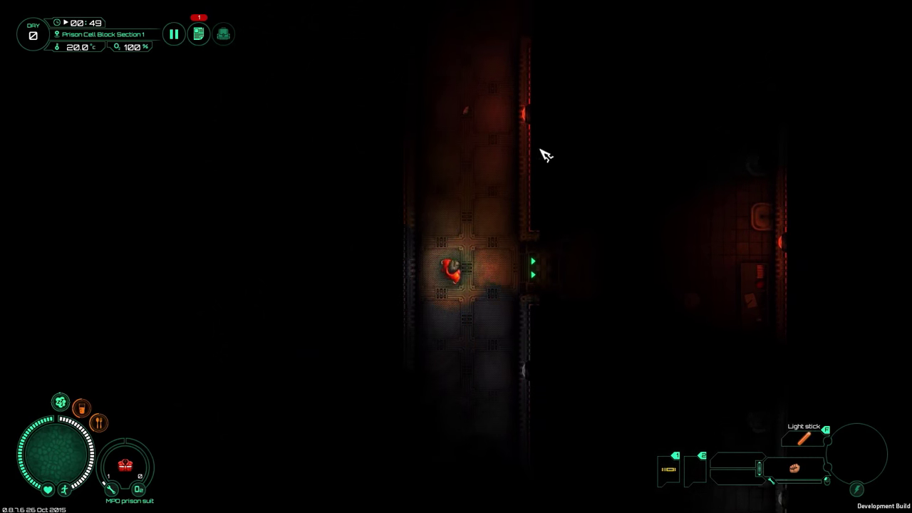
Step: Answer the contaminated tap water warning and head out into the corridor
{"action": "key", "text": "e"}
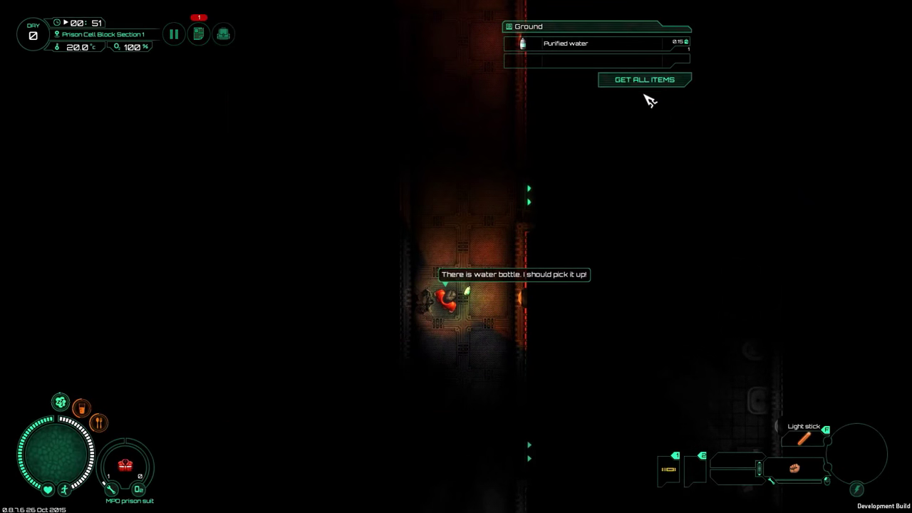
Step: Take the Purified water bottle from the corridor floor
{"action": "left_click", "coordinate": [644, 79]}
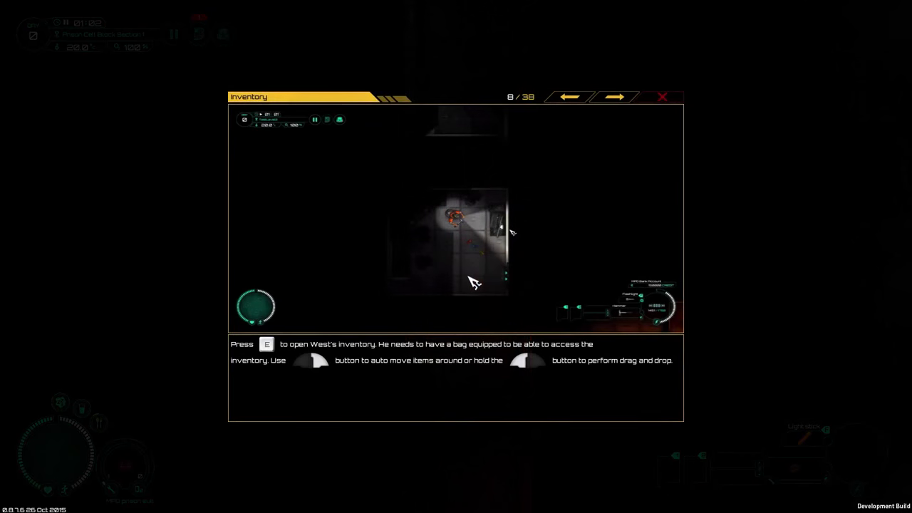
Step: Dismiss the inventory tutorial and resume play in the corridor
{"action": "left_click", "coordinate": [662, 97]}
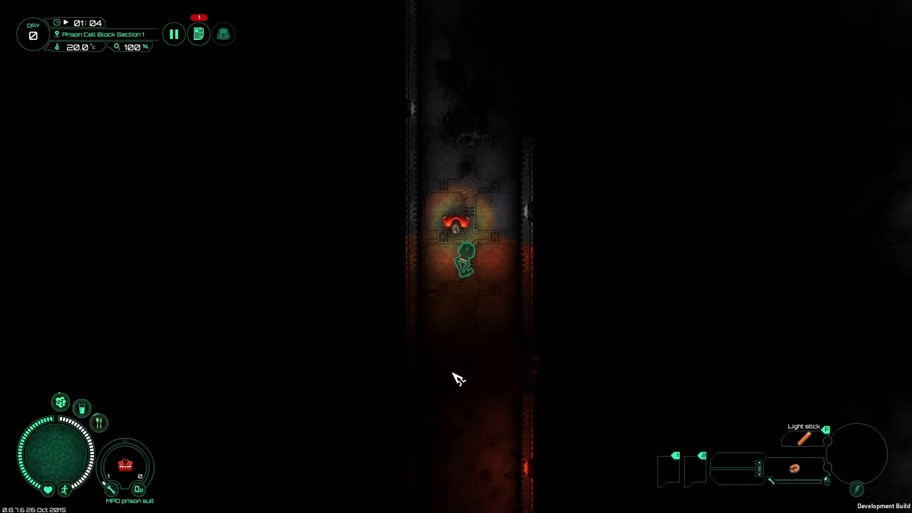
Step: Open the side bag inventory and view its Equipment section
{"action": "left_click", "coordinate": [464, 258]}
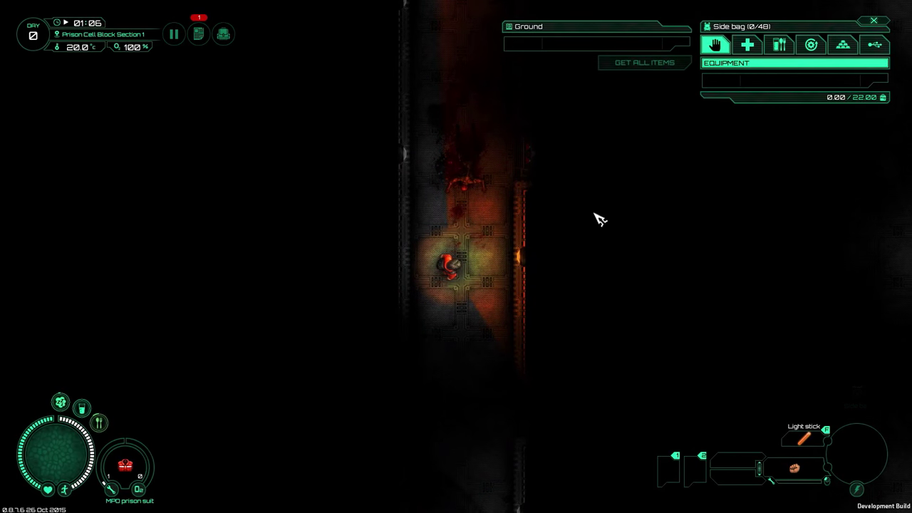
{"action": "mouse_move", "coordinate": [622, 225]}
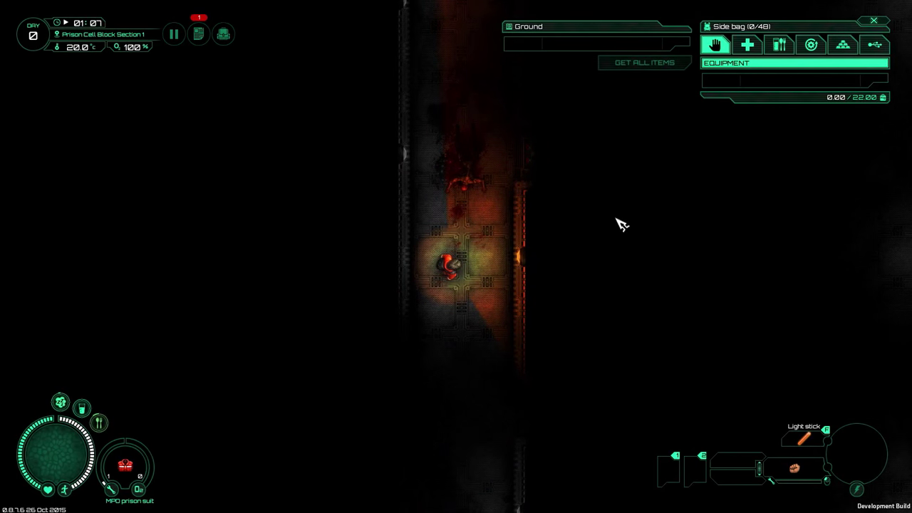
{"action": "mouse_move", "coordinate": [584, 278]}
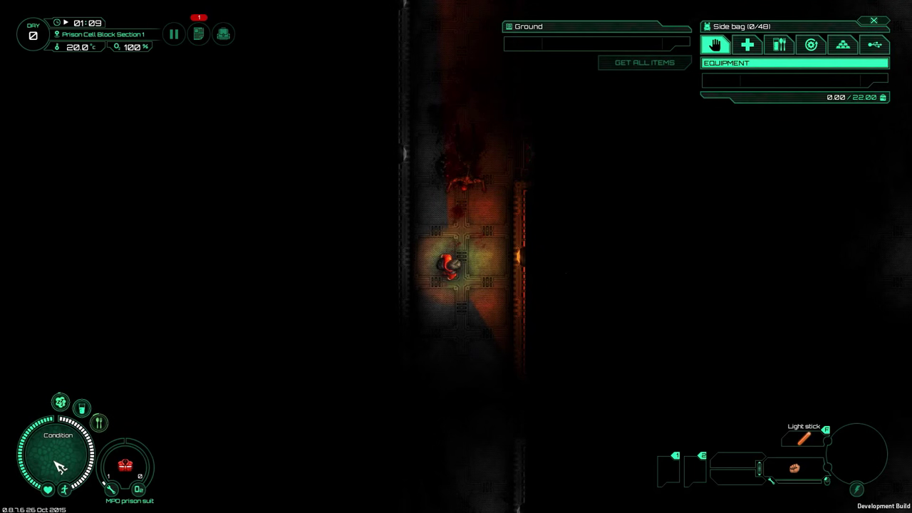
{"action": "mouse_move", "coordinate": [77, 465]}
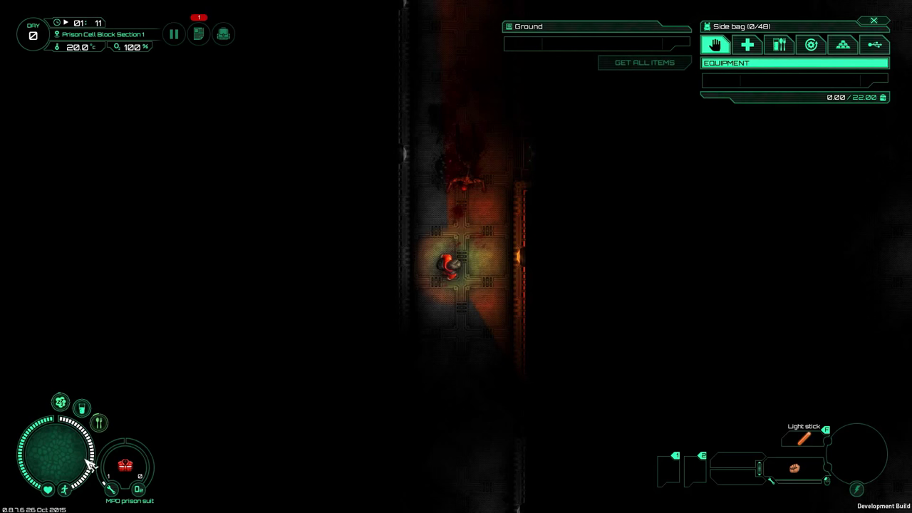
{"action": "mouse_move", "coordinate": [715, 45]}
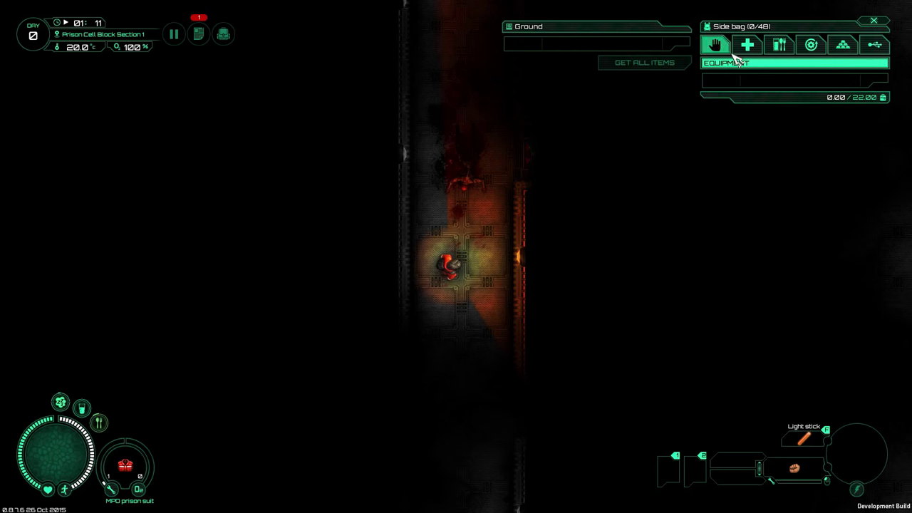
{"action": "left_click", "coordinate": [811, 44]}
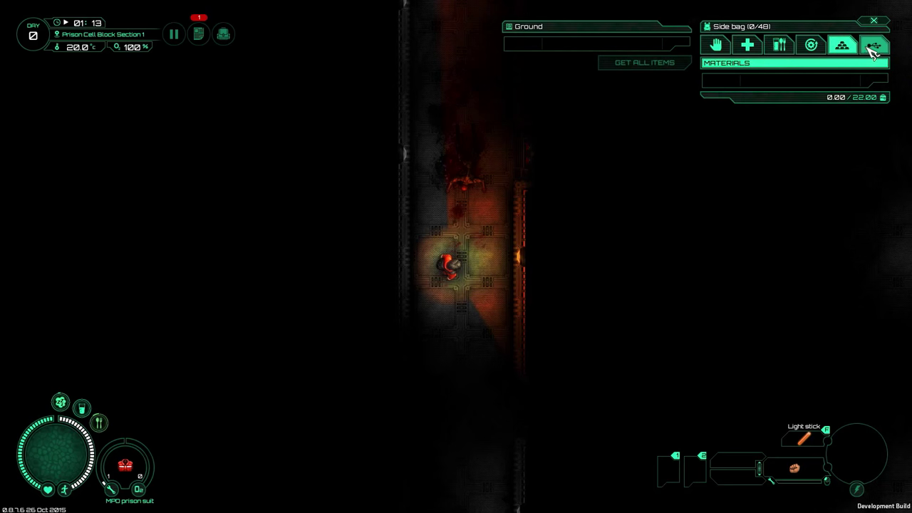
Step: Close the inventory and bring up the Sprint tutorial page (10 of 30)
{"action": "left_click", "coordinate": [874, 22]}
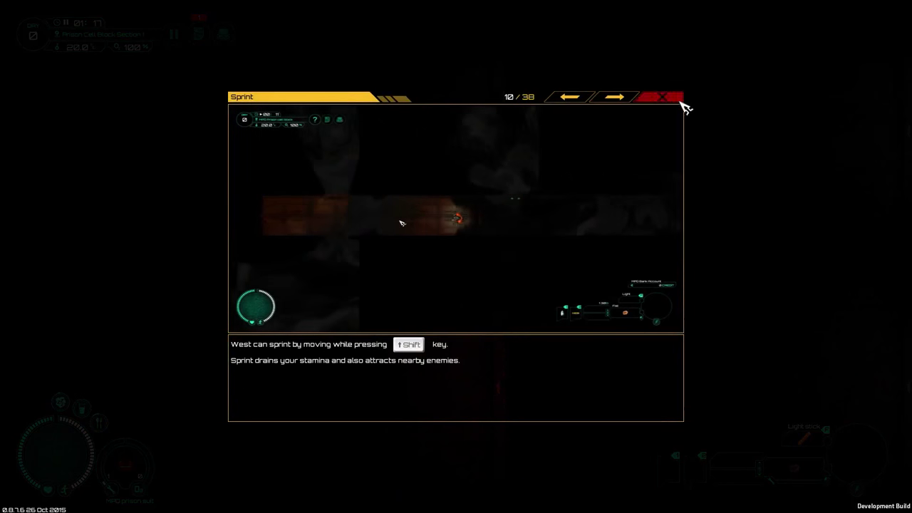
Step: Dismiss the Sprint tutorial, then loot the emergency response plan and Class B keypass data
{"action": "left_click", "coordinate": [660, 97]}
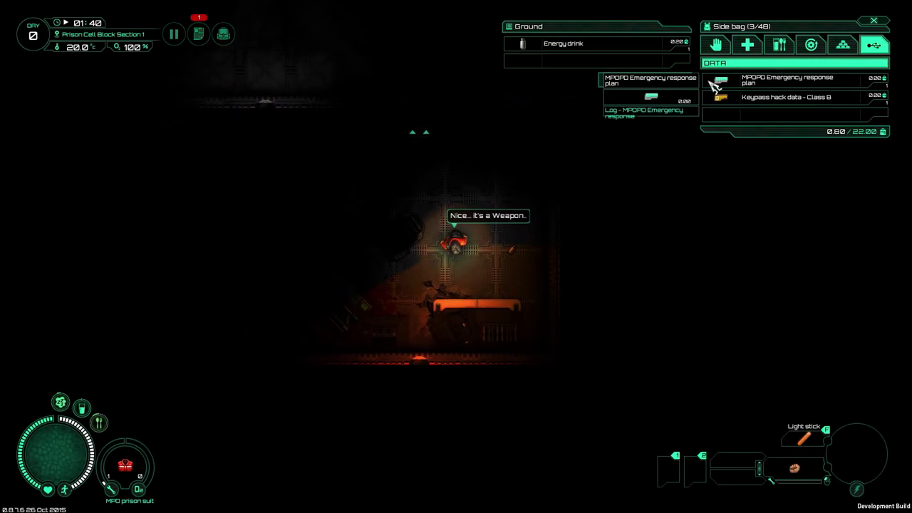
Step: Put away the side bag and walk into the next room of the cell block
{"action": "left_click", "coordinate": [778, 44]}
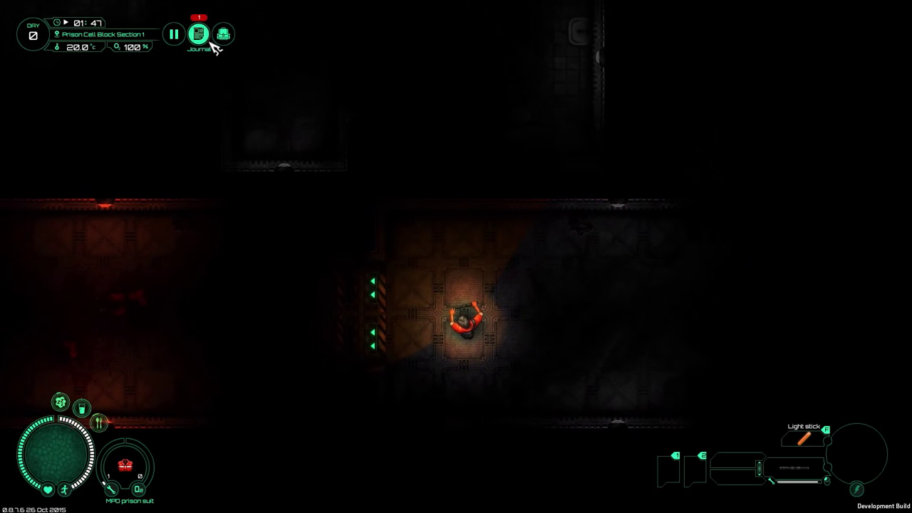
Step: Bring up the journal on the MPO Prison entry 'Make my escape'
{"action": "left_click", "coordinate": [198, 34]}
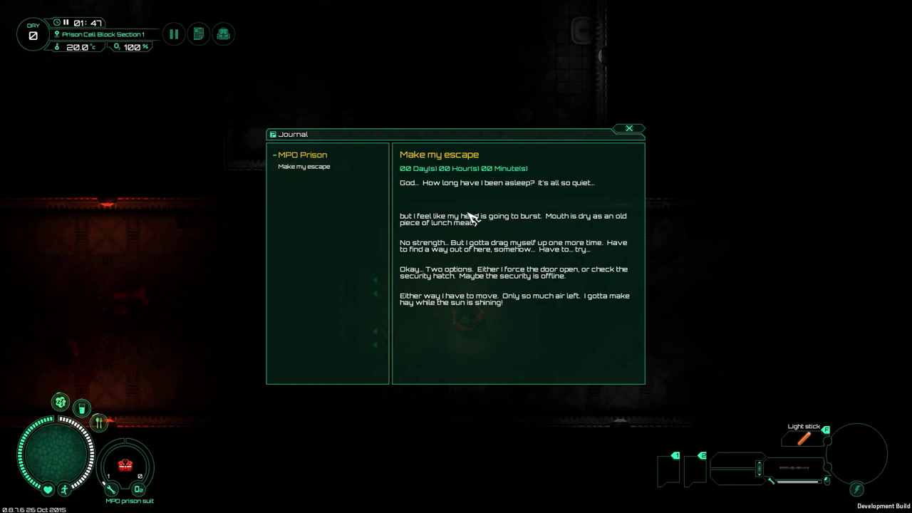
{"action": "mouse_move", "coordinate": [639, 150]}
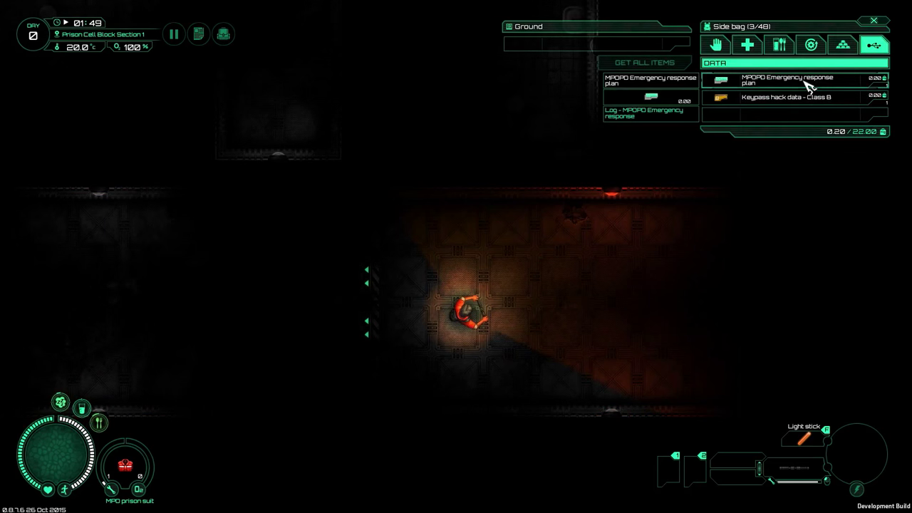
{"action": "left_click", "coordinate": [787, 80]}
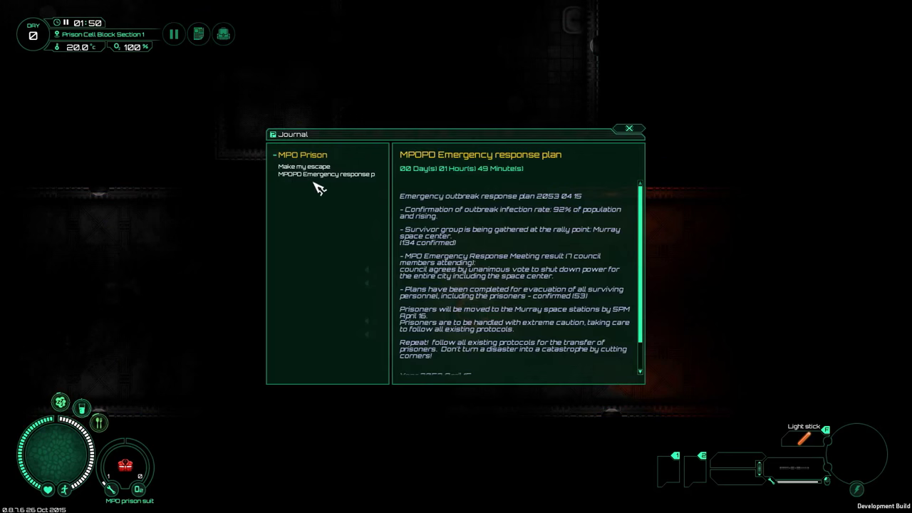
{"action": "mouse_move", "coordinate": [473, 144]}
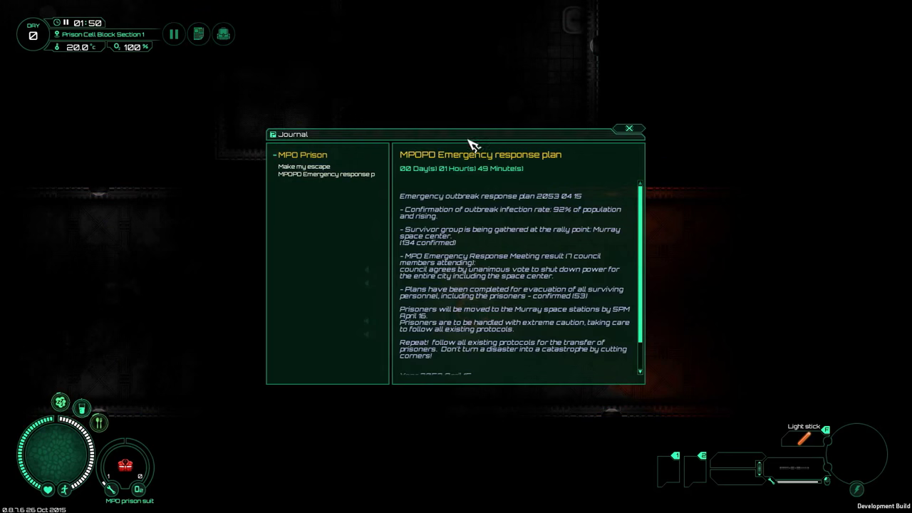
{"action": "mouse_move", "coordinate": [556, 240]}
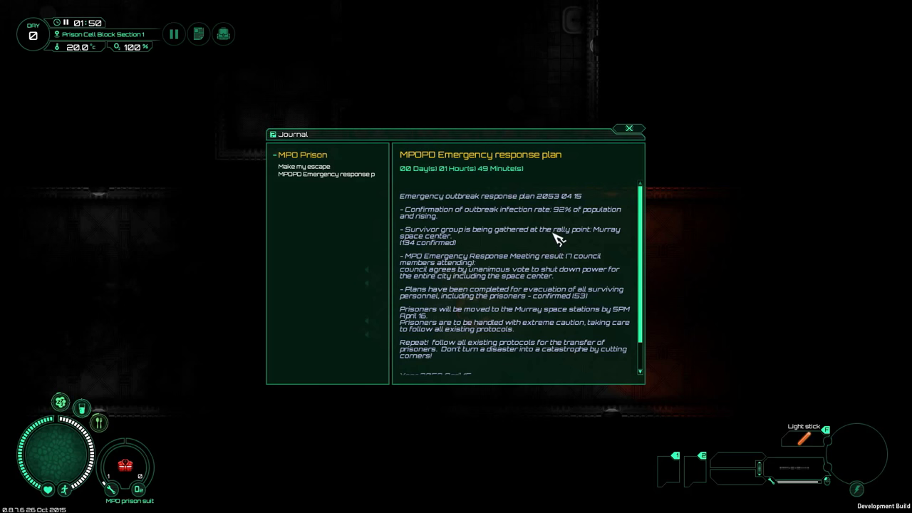
{"action": "mouse_move", "coordinate": [559, 235]}
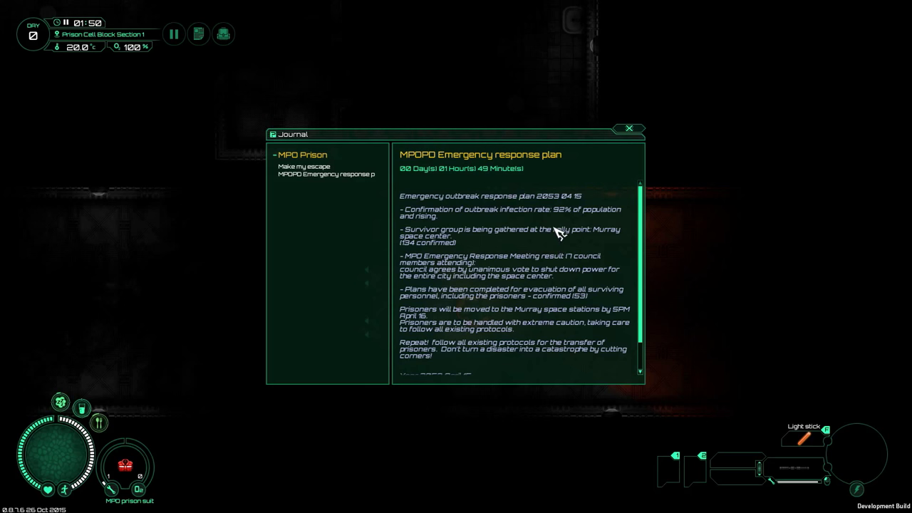
{"action": "mouse_move", "coordinate": [325, 208]}
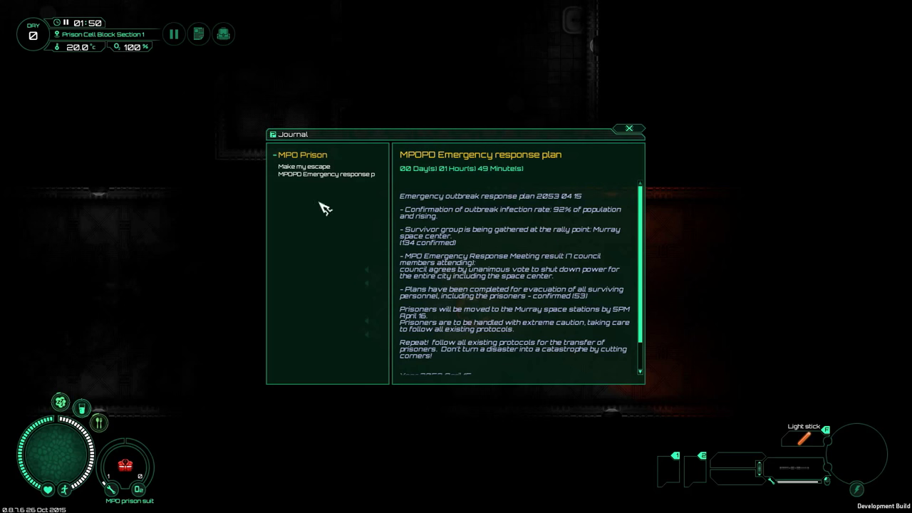
{"action": "mouse_move", "coordinate": [439, 235]}
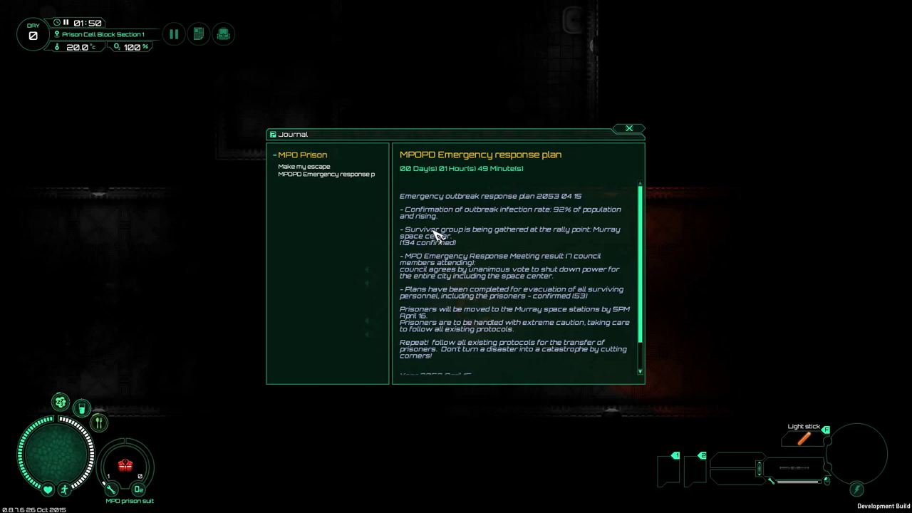
{"action": "mouse_move", "coordinate": [448, 223]}
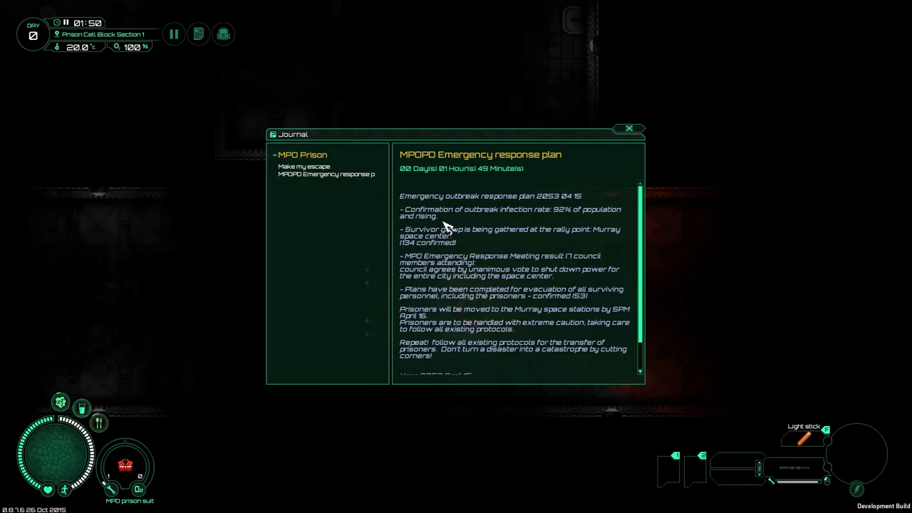
{"action": "mouse_move", "coordinate": [454, 226]}
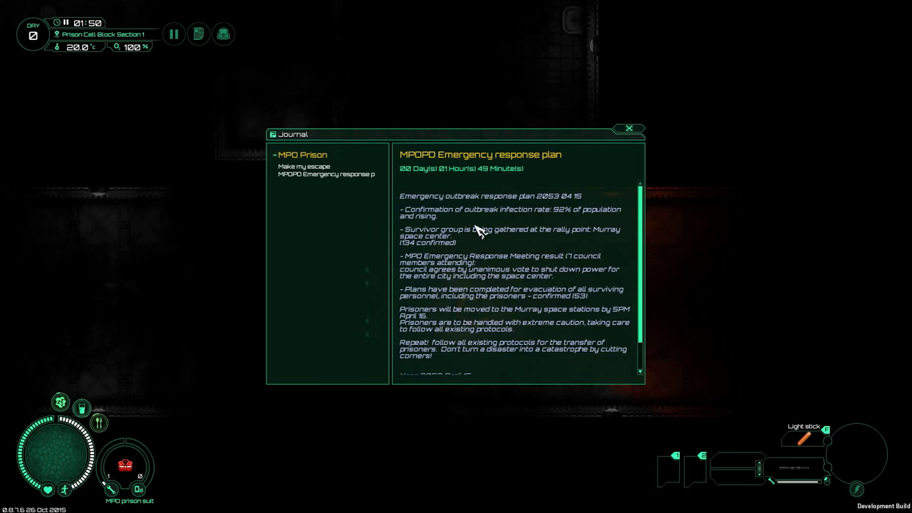
{"action": "mouse_move", "coordinate": [499, 256]}
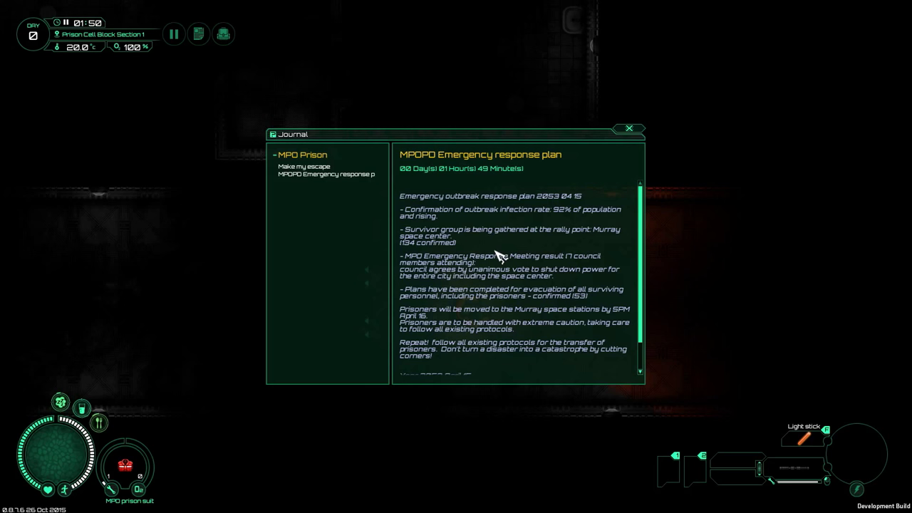
{"action": "mouse_move", "coordinate": [502, 263]}
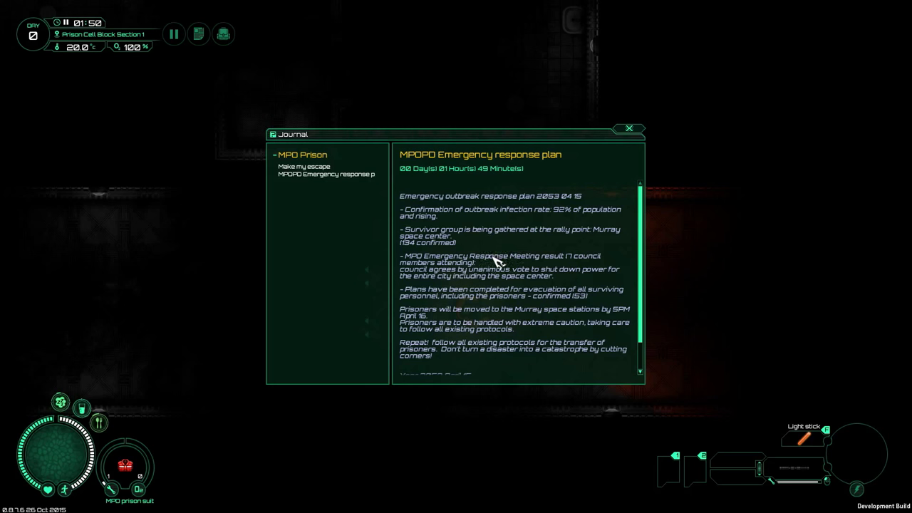
{"action": "mouse_move", "coordinate": [444, 255]}
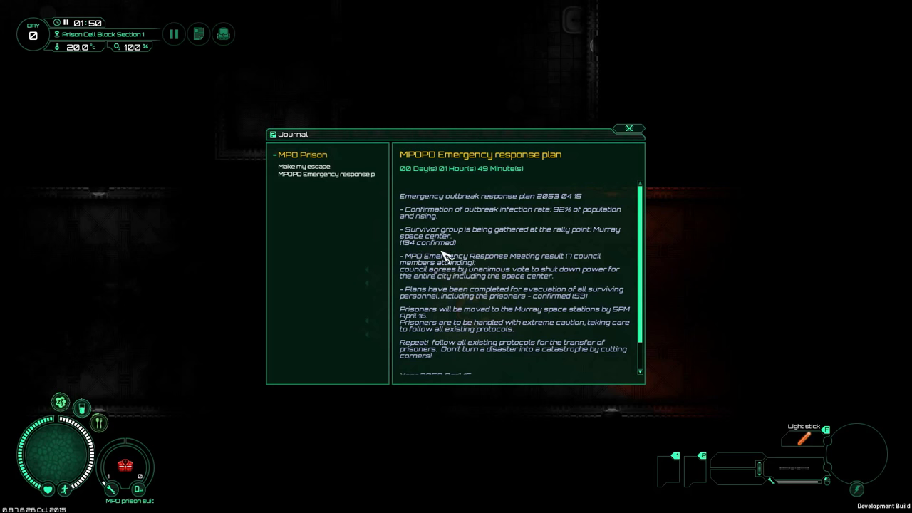
{"action": "mouse_move", "coordinate": [570, 236]}
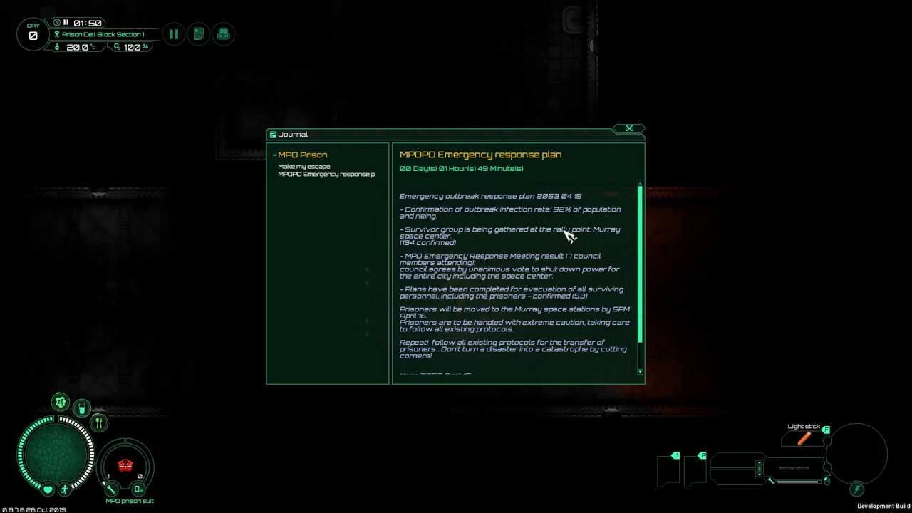
{"action": "mouse_move", "coordinate": [506, 290]}
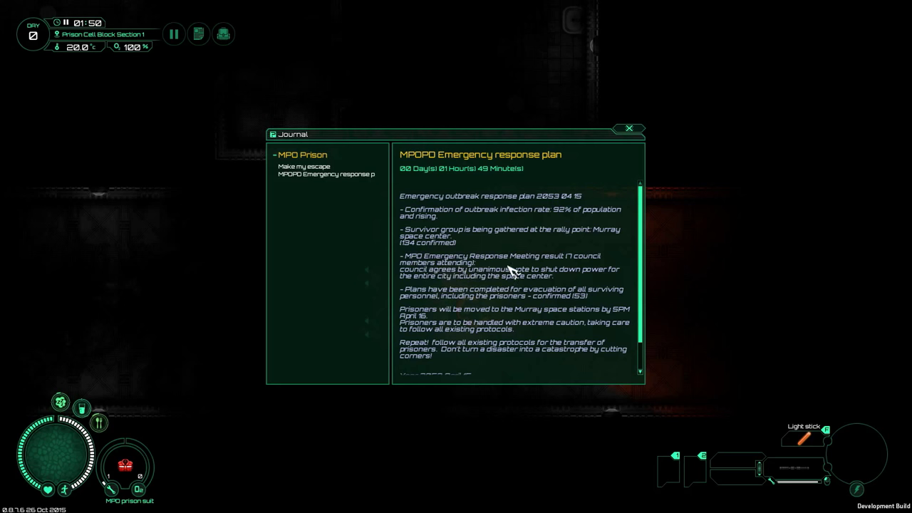
{"action": "mouse_move", "coordinate": [459, 287]}
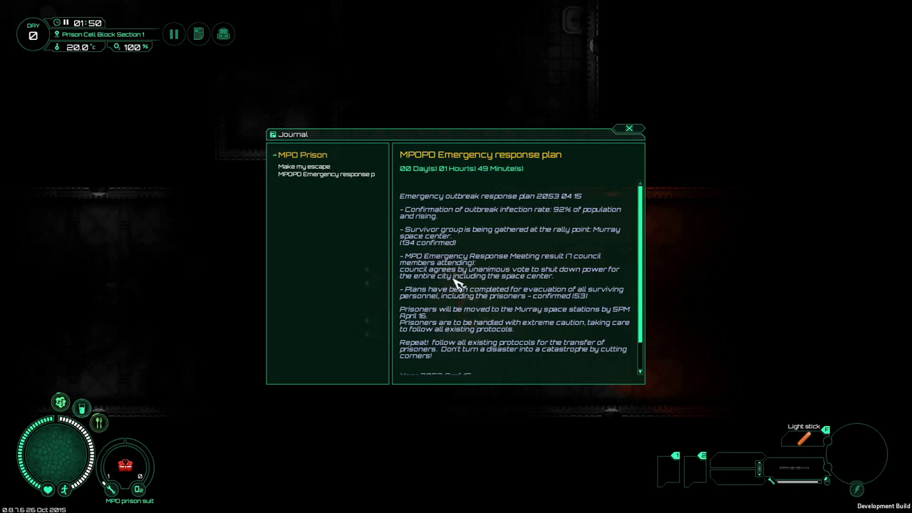
{"action": "mouse_move", "coordinate": [525, 281]}
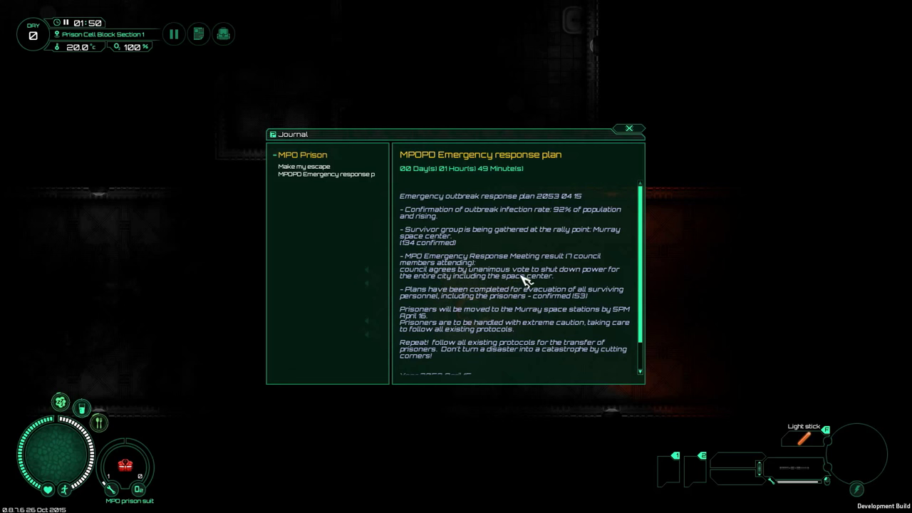
{"action": "mouse_move", "coordinate": [506, 295]}
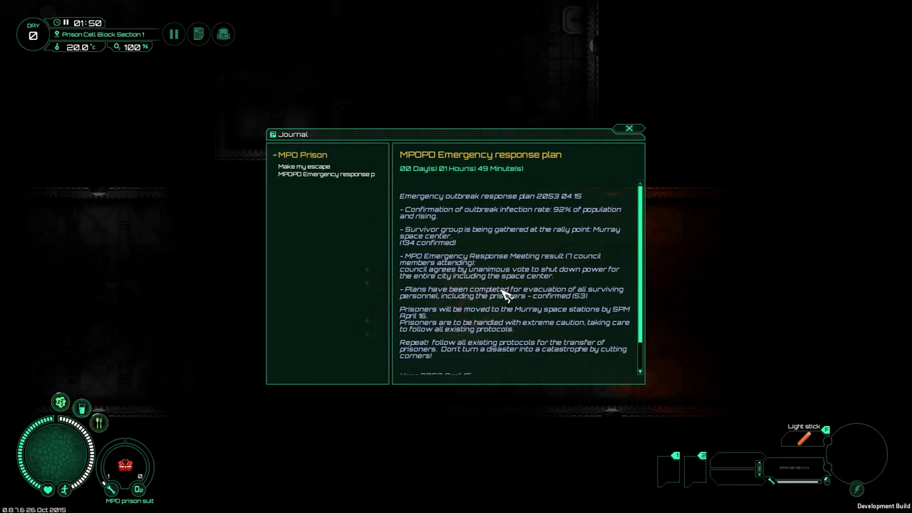
{"action": "mouse_move", "coordinate": [471, 312]}
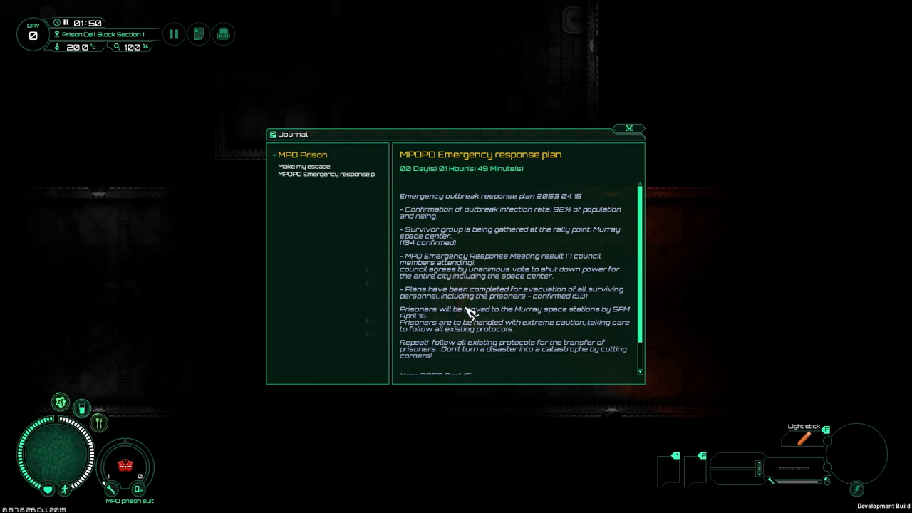
{"action": "mouse_move", "coordinate": [472, 314]}
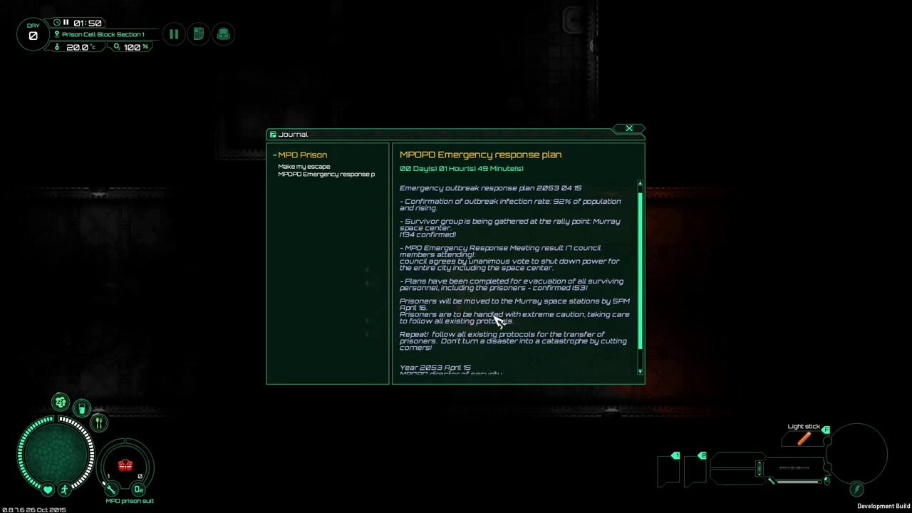
{"action": "mouse_move", "coordinate": [573, 313]}
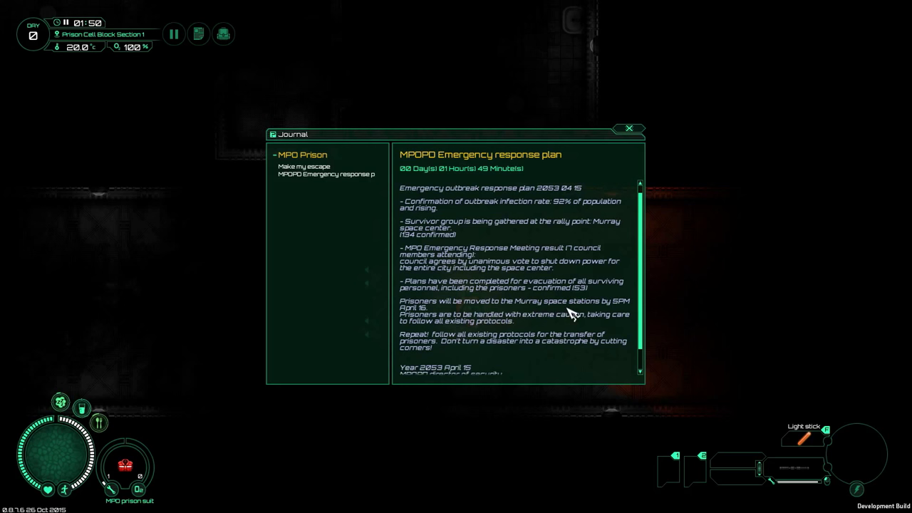
{"action": "mouse_move", "coordinate": [467, 328]}
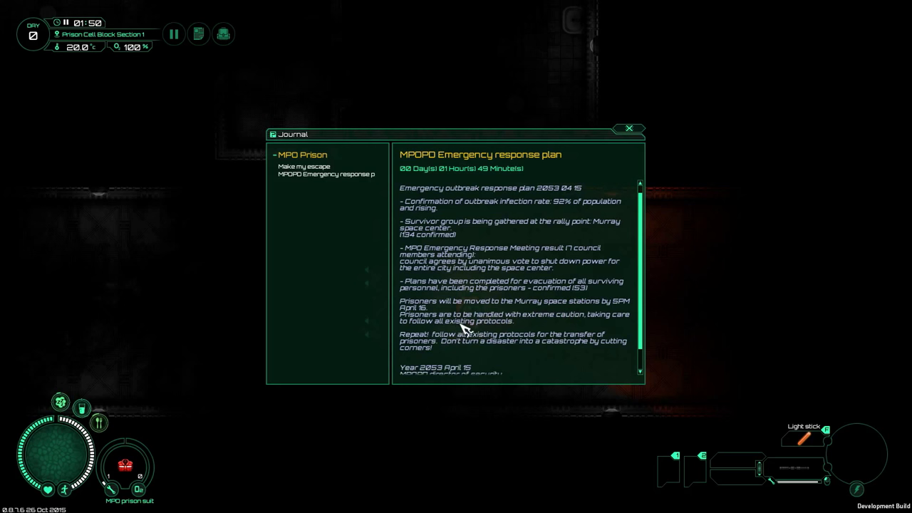
{"action": "mouse_move", "coordinate": [467, 340]}
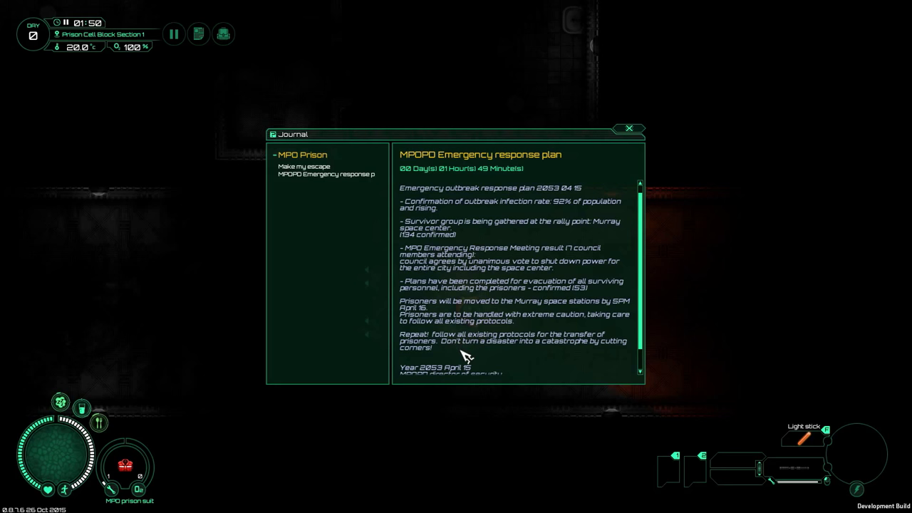
{"action": "mouse_move", "coordinate": [470, 353]}
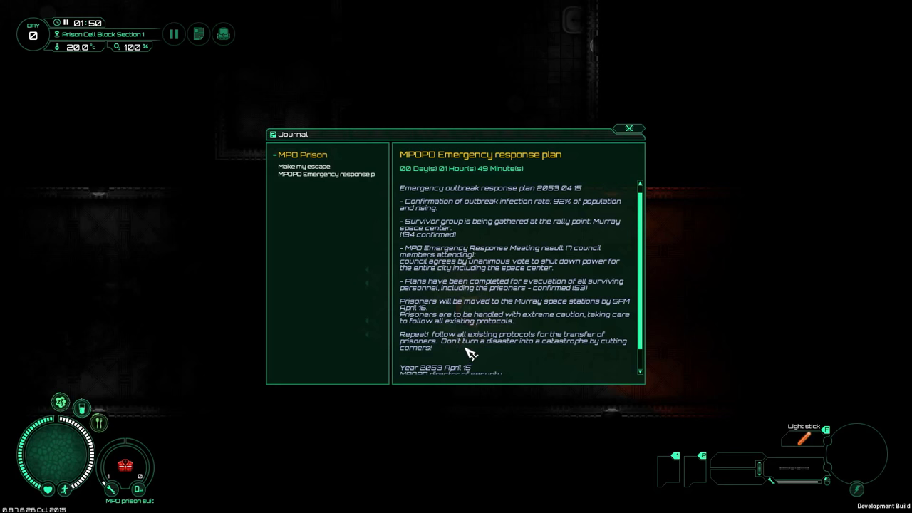
{"action": "scroll", "scroll_direction": "down", "scroll_amount": 3}
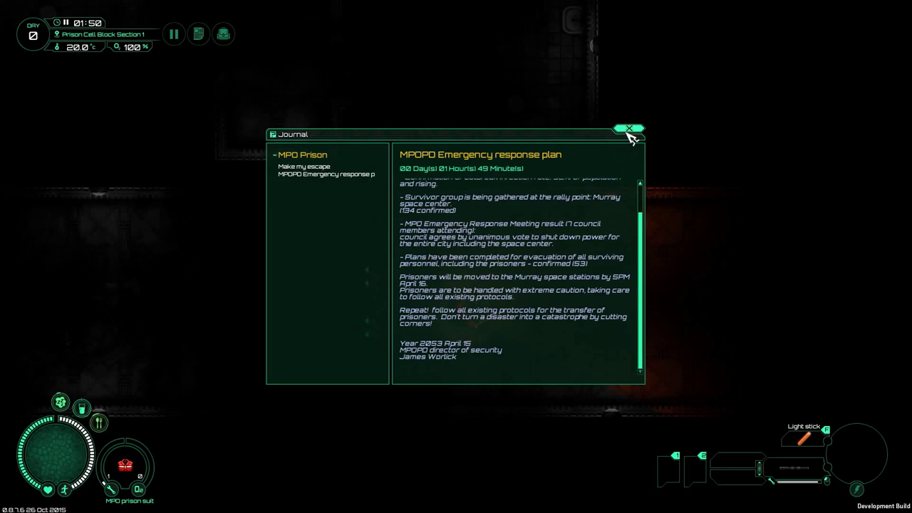
Step: Close the journal so the Mars map of MPO Prison can be shown
{"action": "left_click", "coordinate": [630, 128]}
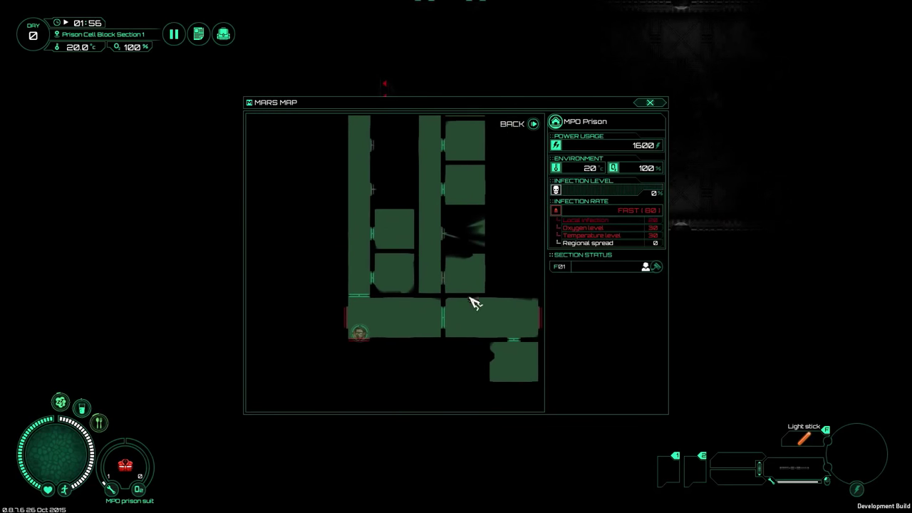
Step: Close the Mars map and resume play in the prison cell block
{"action": "left_click", "coordinate": [650, 103]}
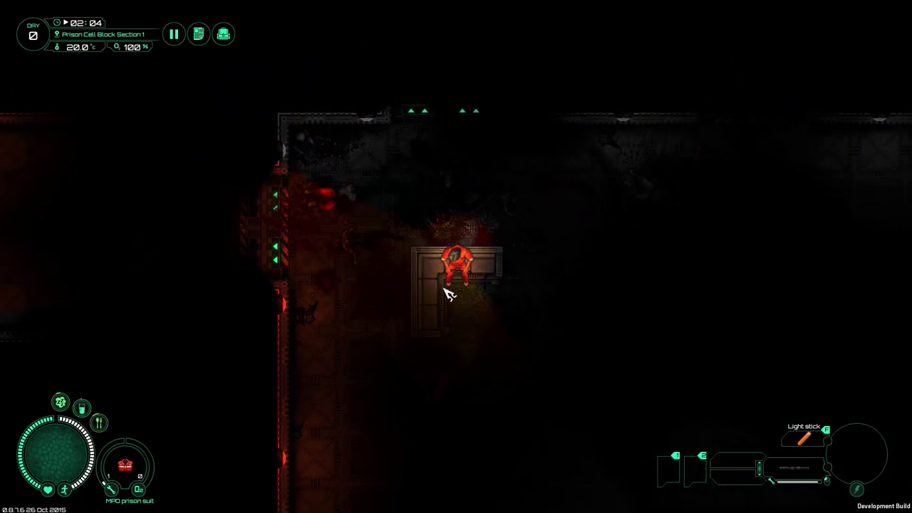
Step: Loot the body, taking an energy drink and roast beef into the side bag
{"action": "left_click", "coordinate": [456, 273]}
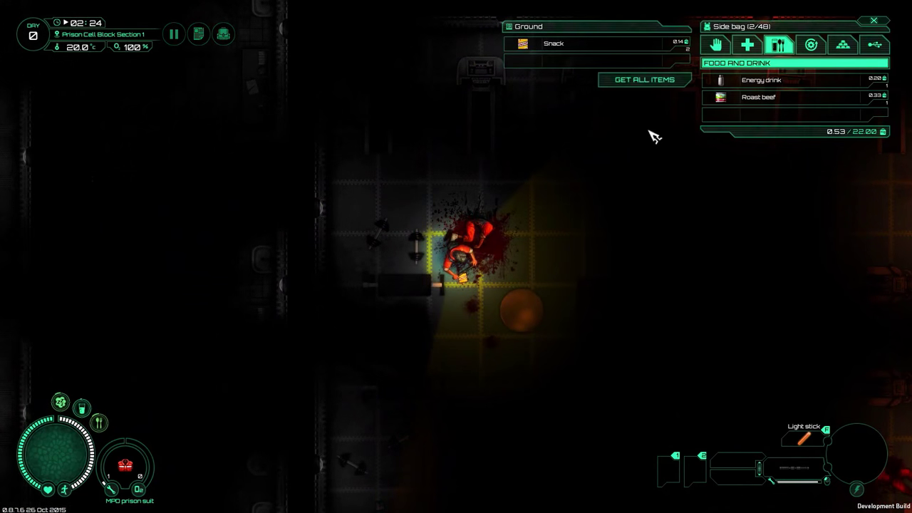
Step: Leave the loot panel and show the Mars map of MPO Prison again
{"action": "left_click", "coordinate": [644, 80]}
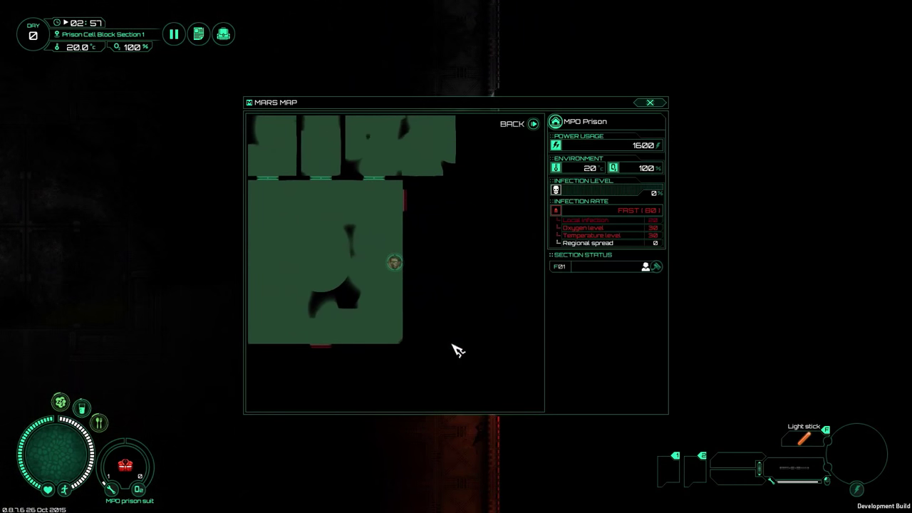
Step: Close the map to reach the Power pack tutorial page 10 of 30
{"action": "left_click", "coordinate": [650, 103]}
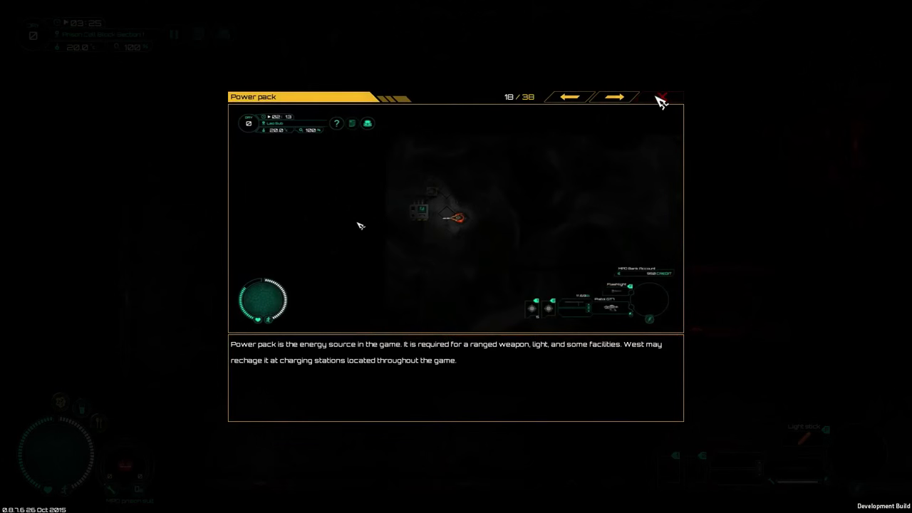
Step: Close the power pack and body condition tutorial pages to resume play
{"action": "left_click", "coordinate": [661, 97]}
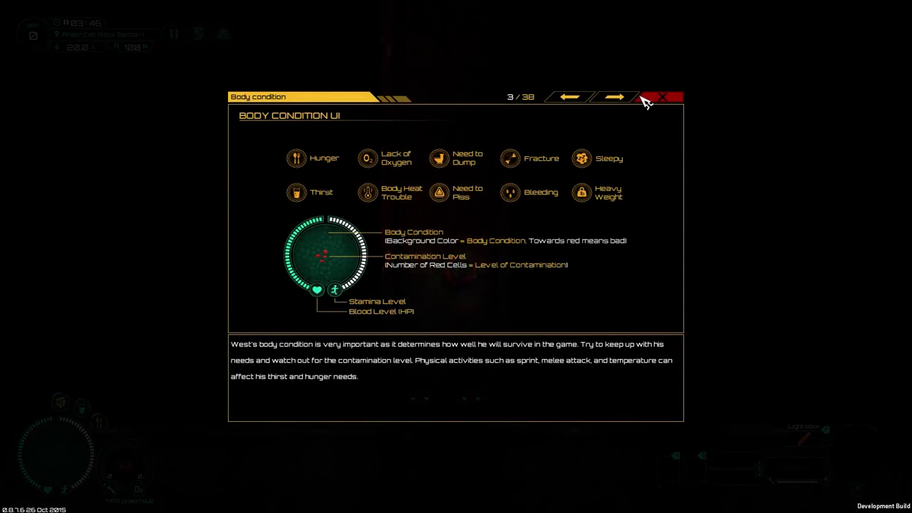
{"action": "left_click", "coordinate": [663, 97]}
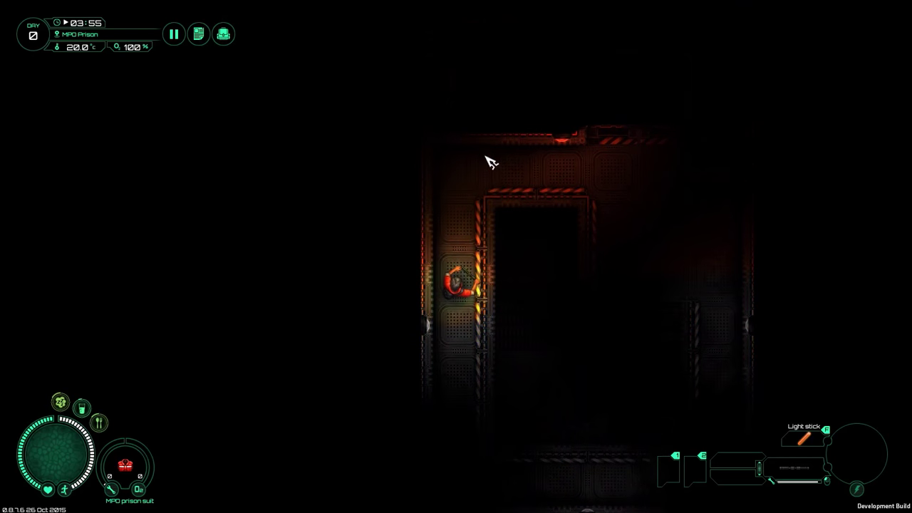
Step: Bring up the journal on the MPO Prison 'Station level' entry
{"action": "left_click", "coordinate": [199, 34]}
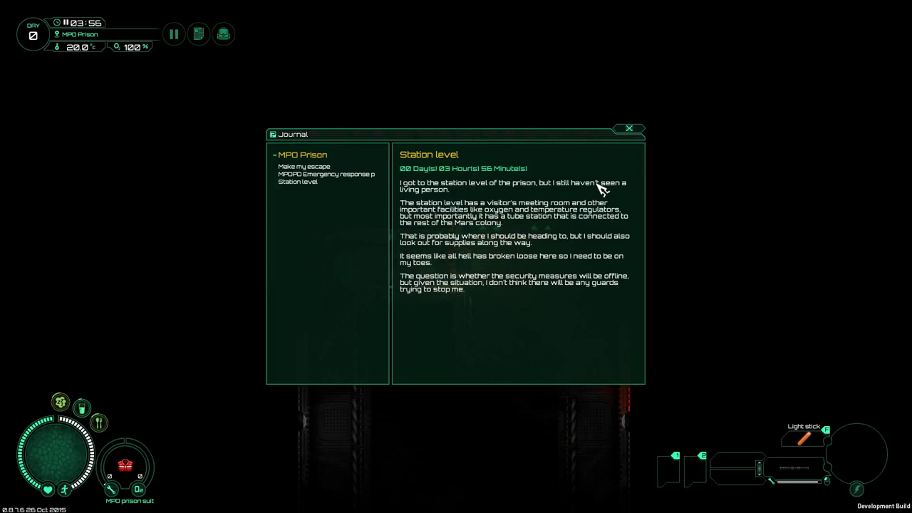
{"action": "mouse_move", "coordinate": [510, 198]}
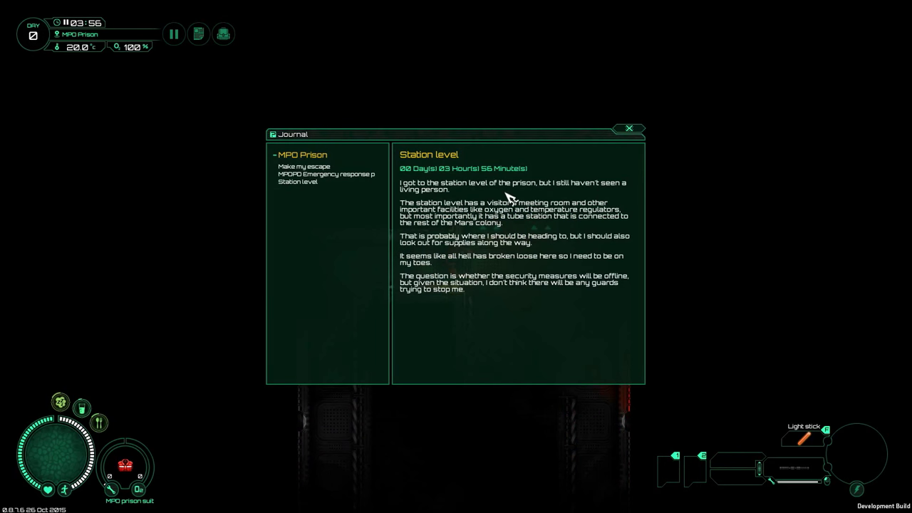
{"action": "mouse_move", "coordinate": [508, 200]}
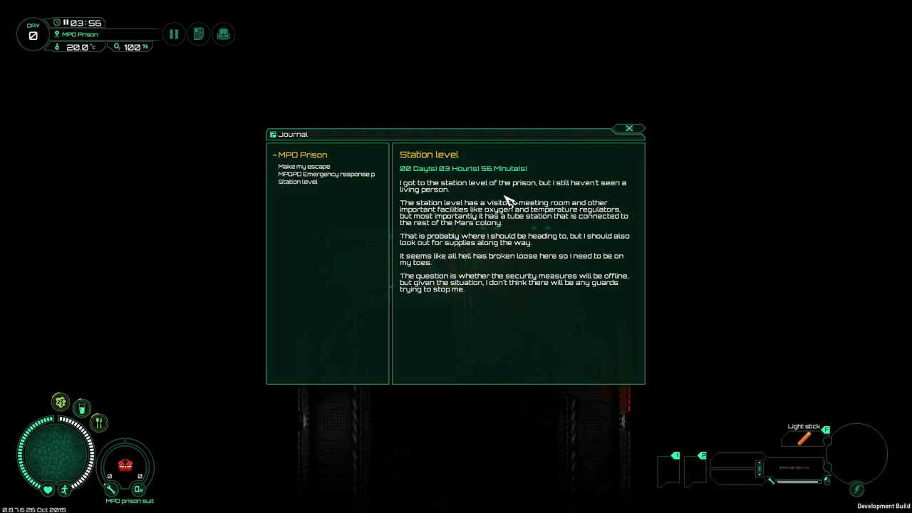
{"action": "mouse_move", "coordinate": [499, 227]}
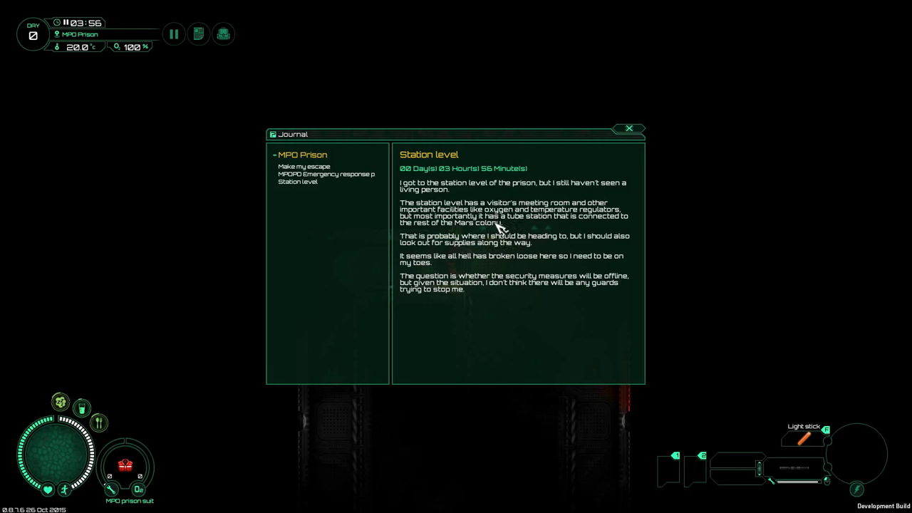
{"action": "mouse_move", "coordinate": [502, 227]}
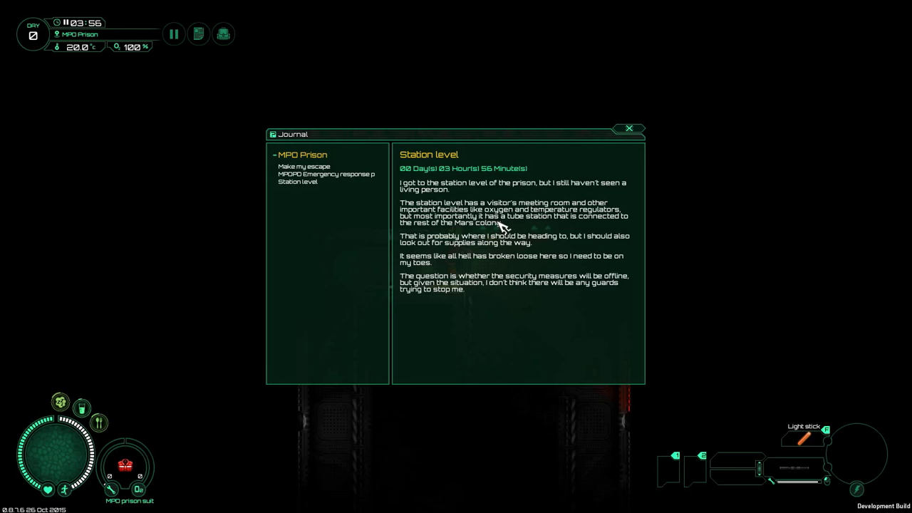
{"action": "mouse_move", "coordinate": [491, 227]}
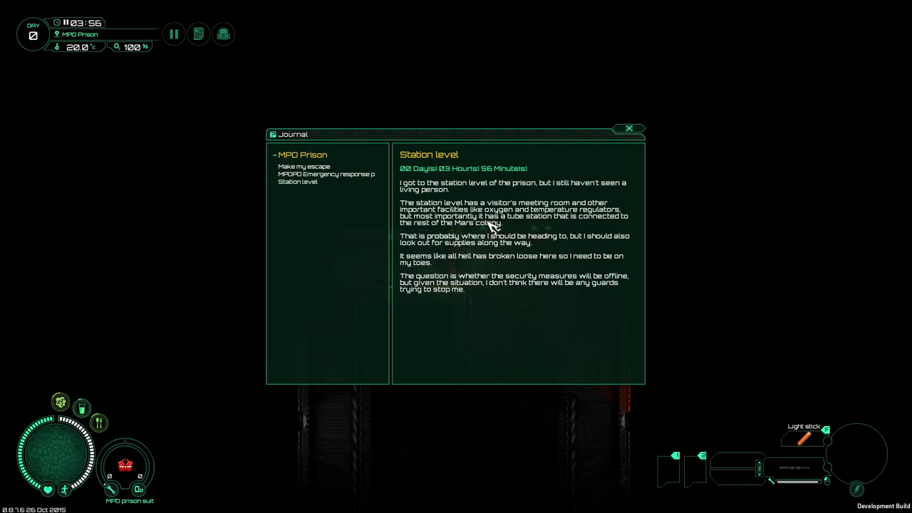
{"action": "mouse_move", "coordinate": [519, 222]}
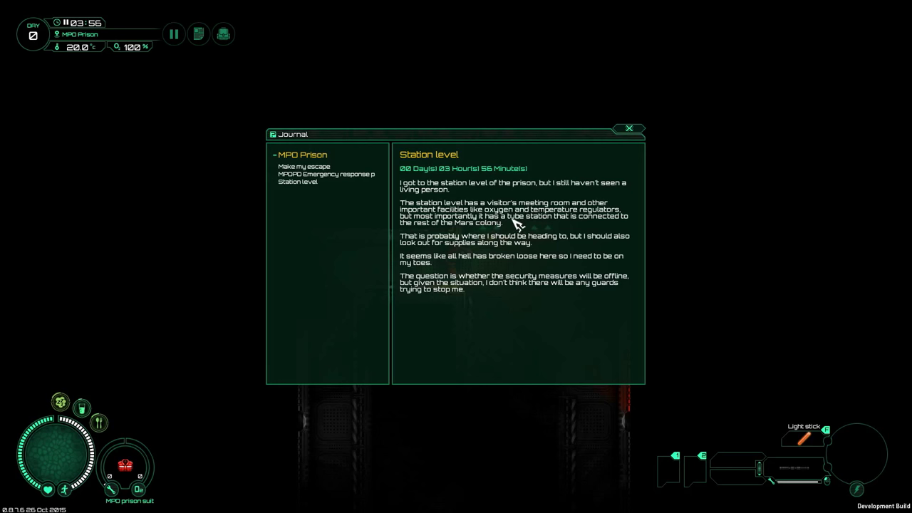
{"action": "mouse_move", "coordinate": [516, 228]}
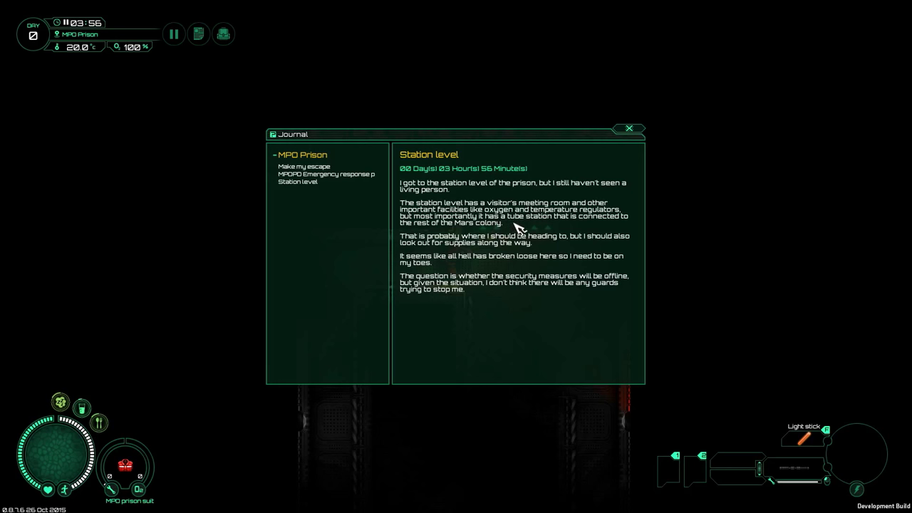
{"action": "mouse_move", "coordinate": [530, 222]}
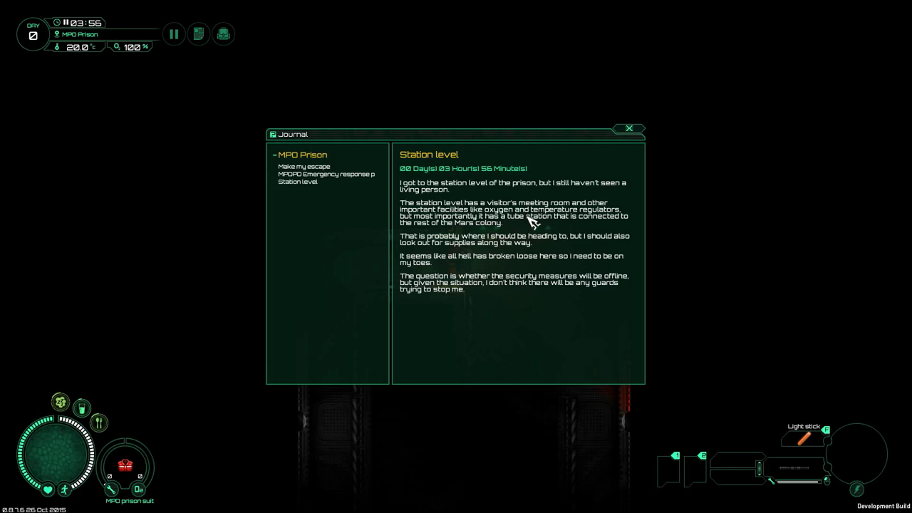
{"action": "mouse_move", "coordinate": [470, 269]}
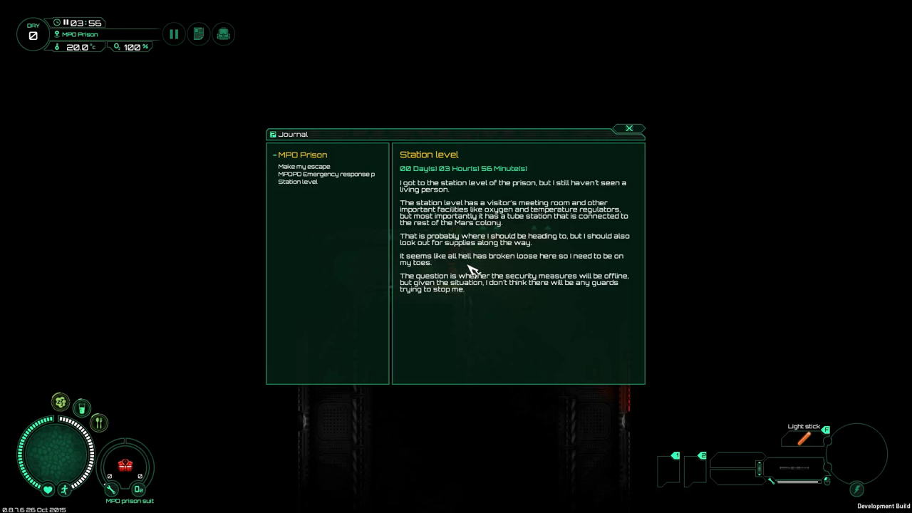
{"action": "mouse_move", "coordinate": [485, 306]}
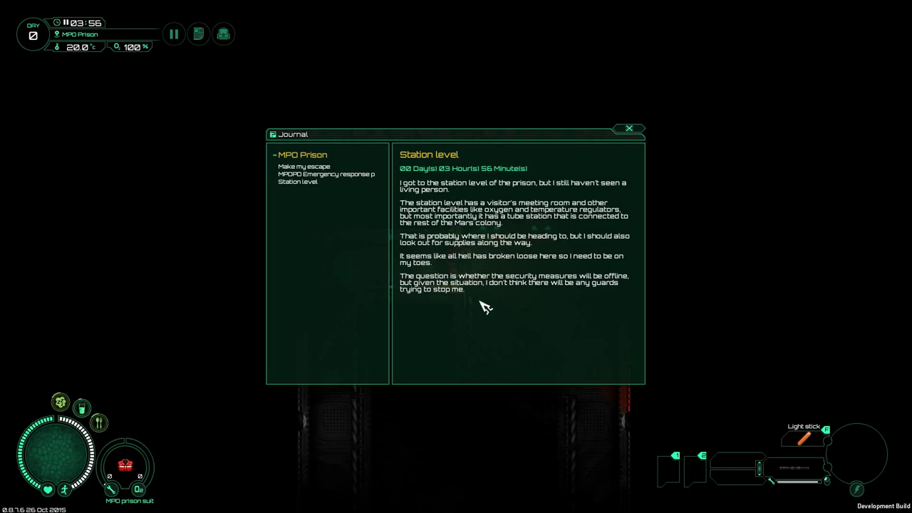
{"action": "mouse_move", "coordinate": [499, 298]}
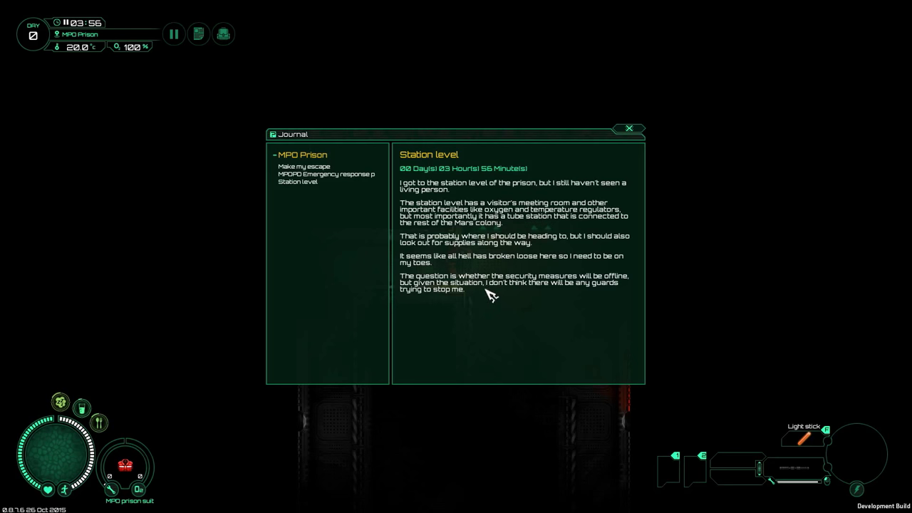
{"action": "left_click", "coordinate": [630, 128]}
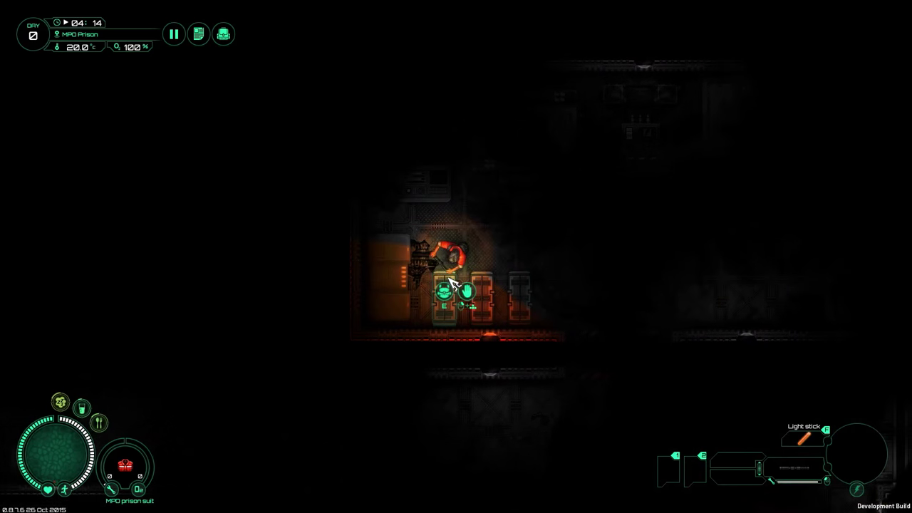
Step: Equip the standard flashlight from the locker room
{"action": "left_click", "coordinate": [444, 292]}
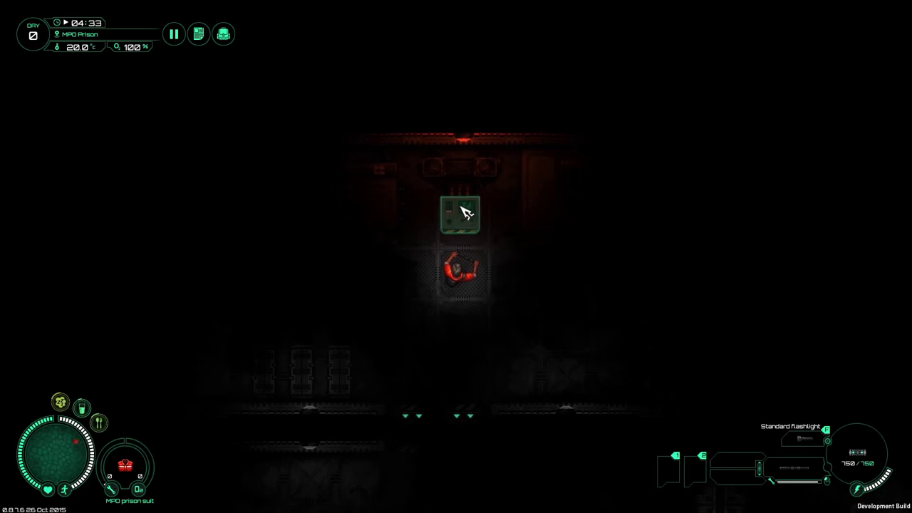
Step: Activate the charging station in the red-lit MPO Prison room
{"action": "left_click", "coordinate": [462, 212]}
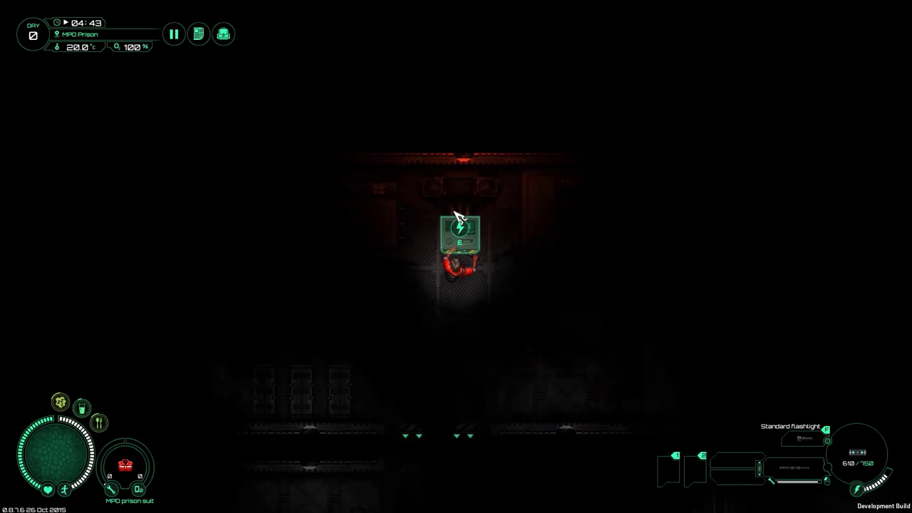
Step: Collect the charged Power Pack Small items and view the side bag's miscellaneous items
{"action": "left_click", "coordinate": [462, 231]}
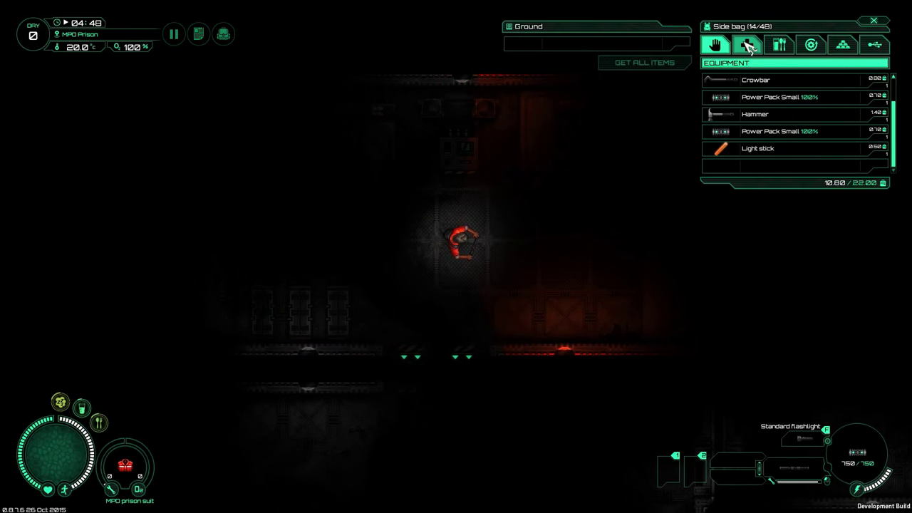
{"action": "left_click", "coordinate": [811, 44]}
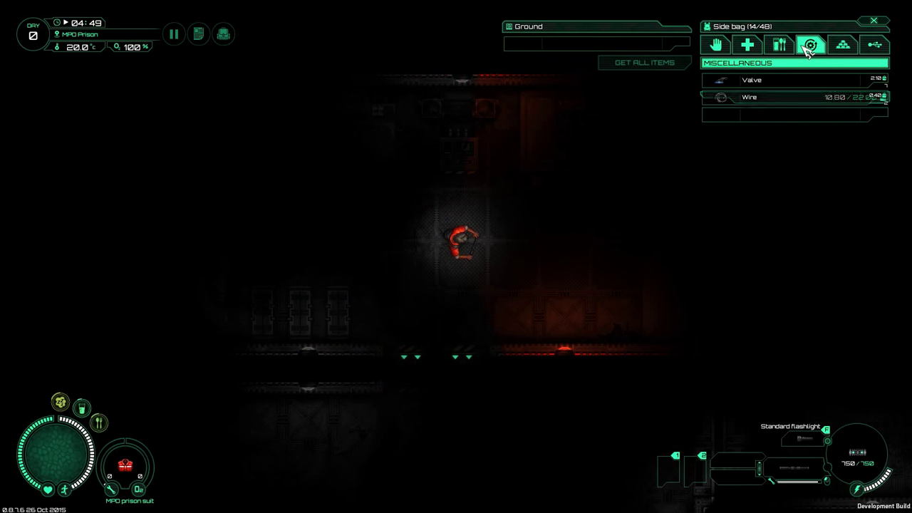
Step: From the side bag's Equipment items, equip the Crowbar into the HUD weapon slot
{"action": "left_click", "coordinate": [716, 44]}
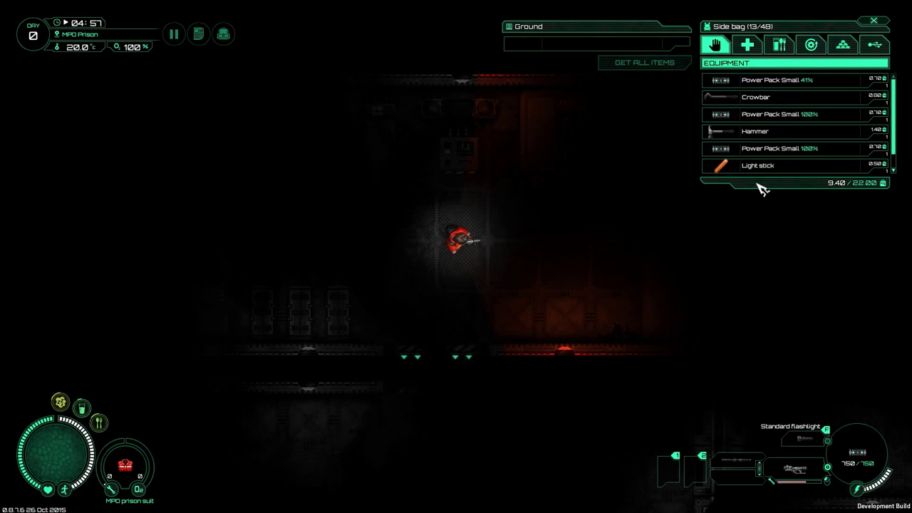
{"action": "mouse_move", "coordinate": [769, 97]}
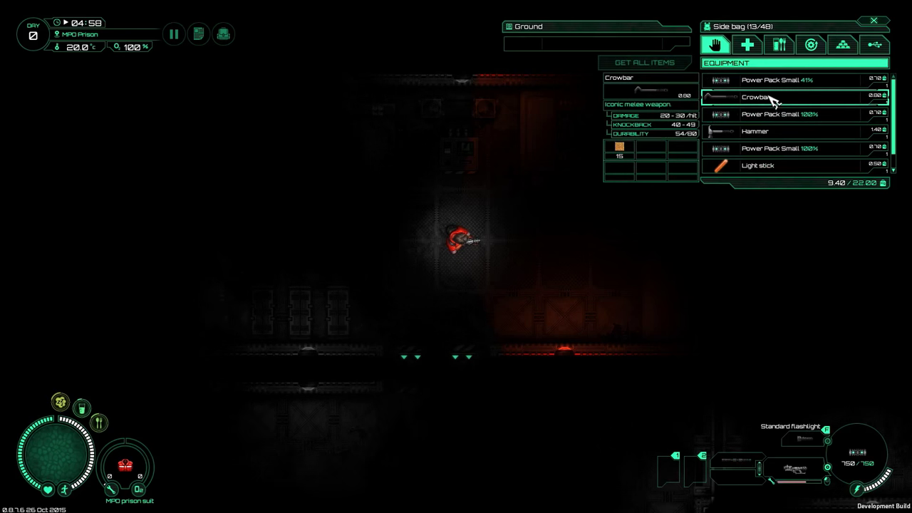
{"action": "left_click_drag", "start_coordinate": [756, 96], "coordinate": [738, 471]}
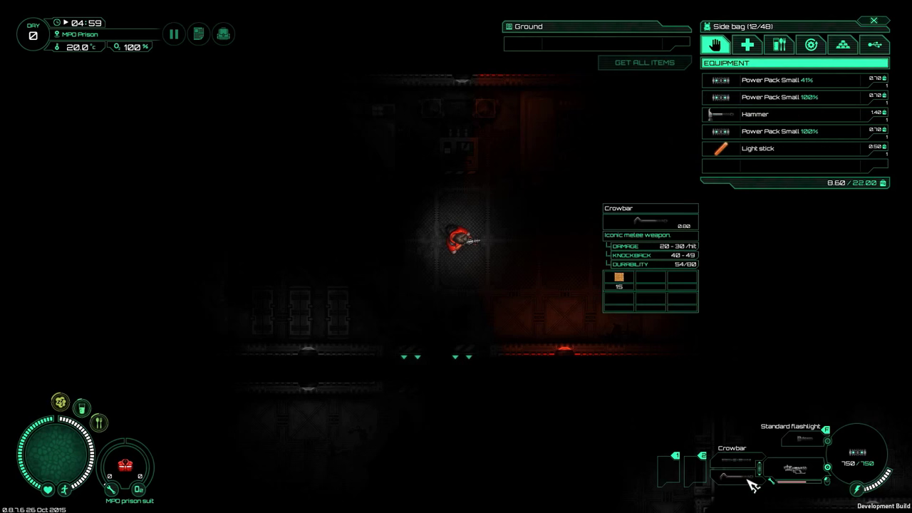